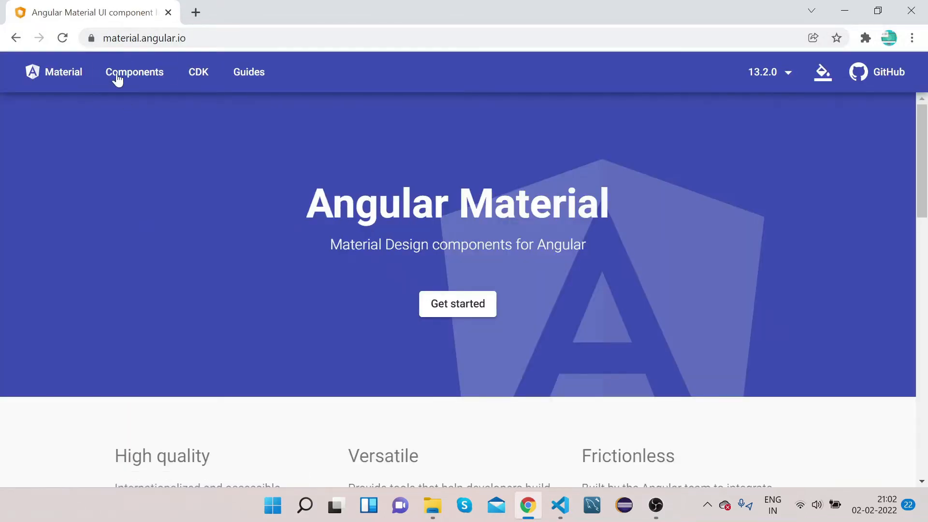
Step: Open the Slider page from the Angular Material Components catalogue sidebar
click(134, 72)
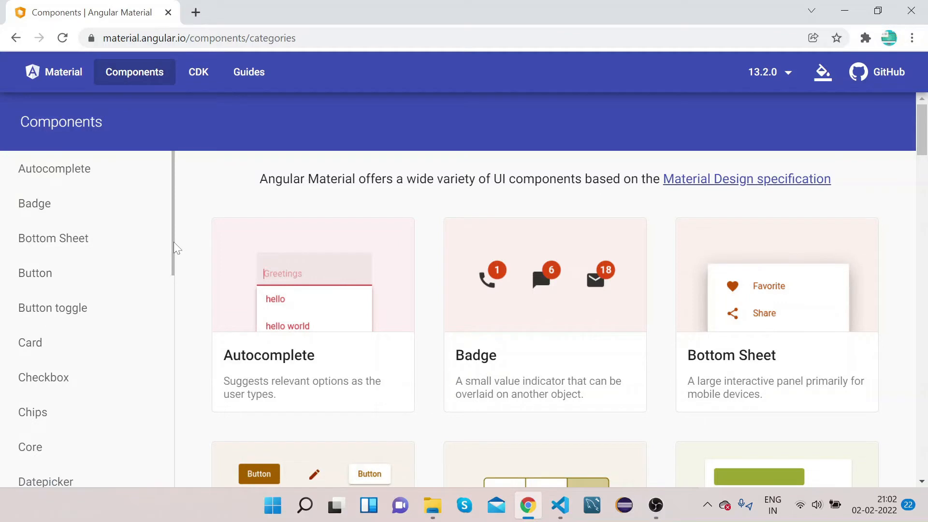
scroll(down, 3)
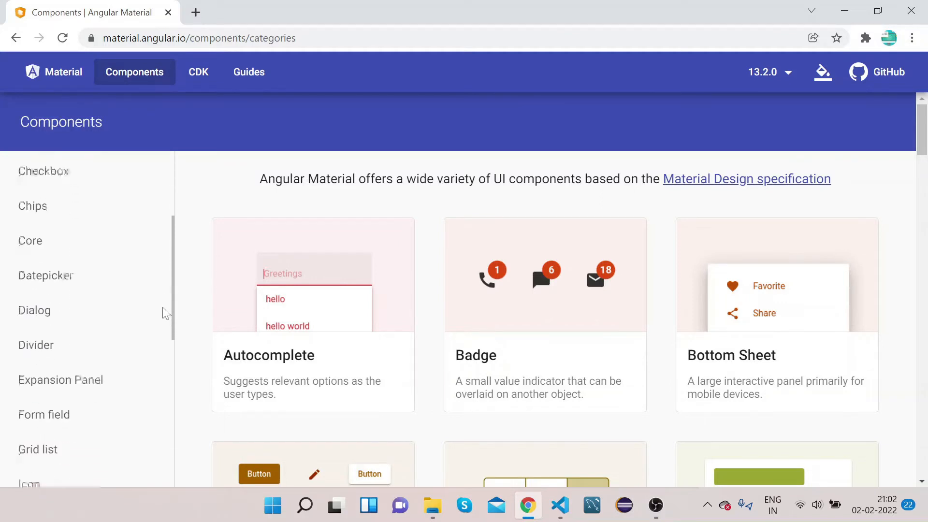
scroll(down, 3)
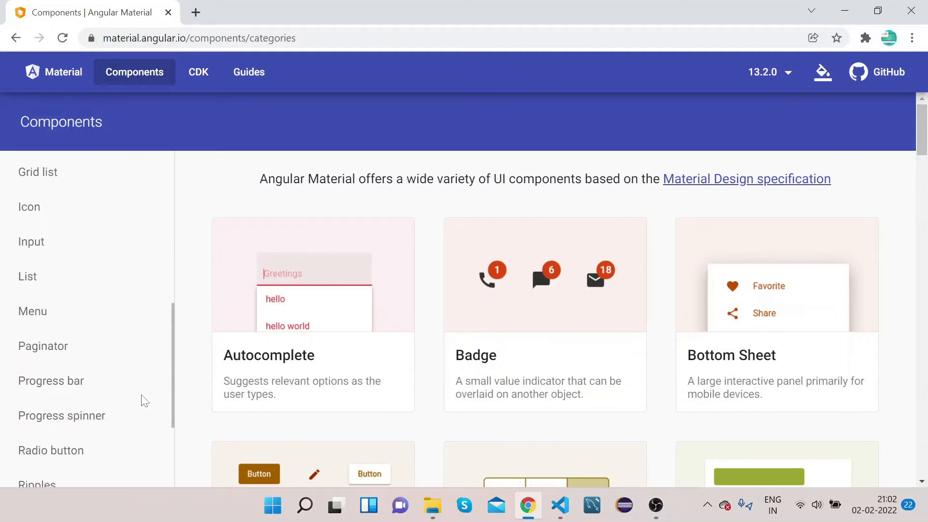
scroll(down, 3)
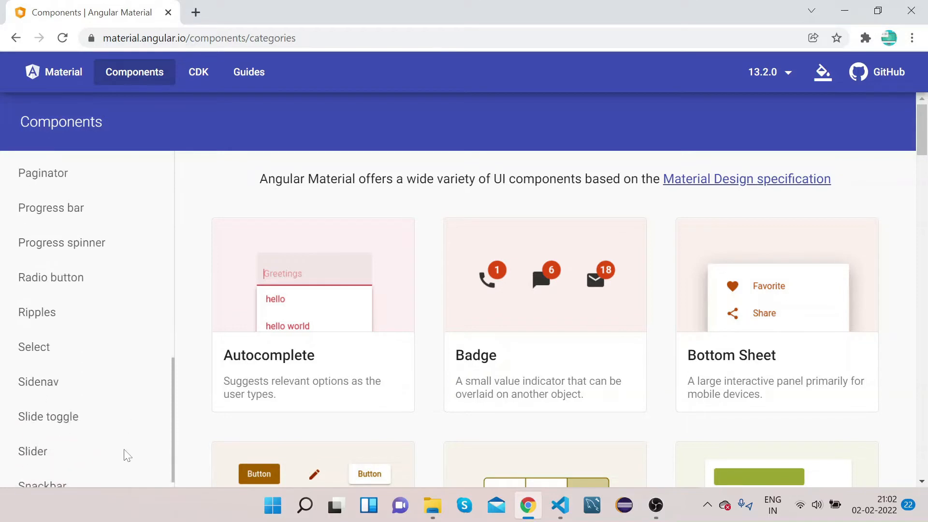
click(32, 451)
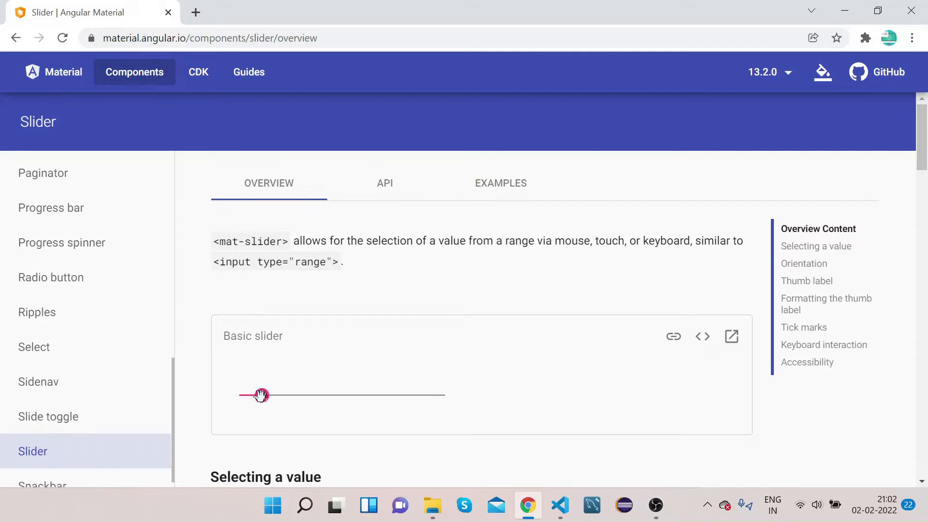
Step: Drag the basic slider example's thumb toward the middle and select the range input text
drag(261, 394, 271, 395)
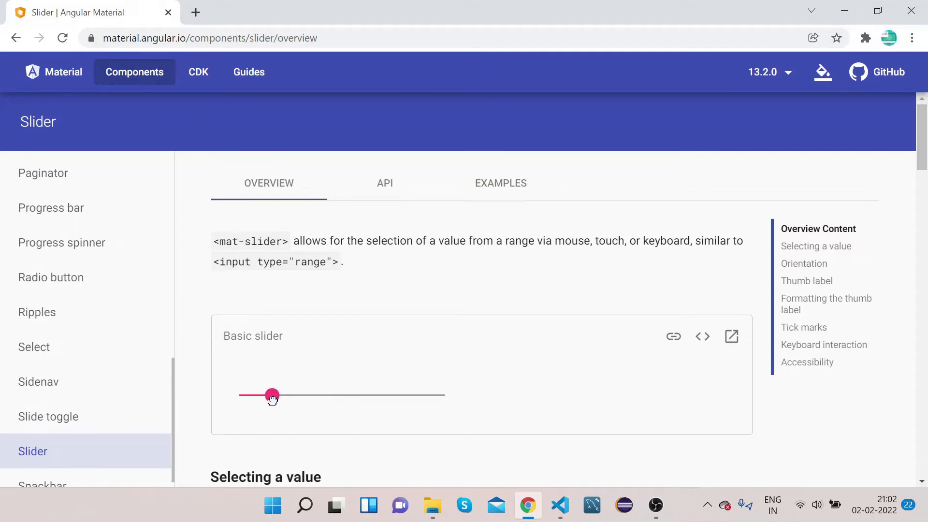
drag(271, 395, 306, 395)
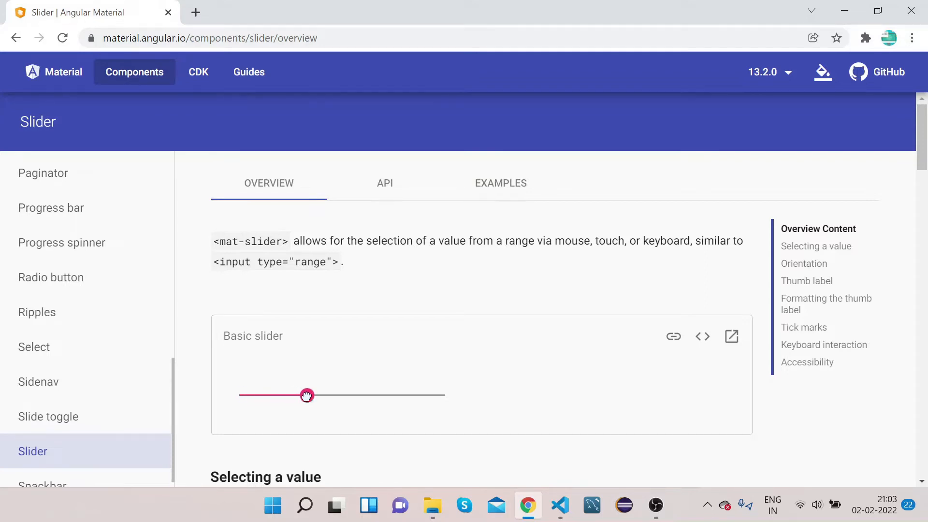
drag(306, 396, 311, 395)
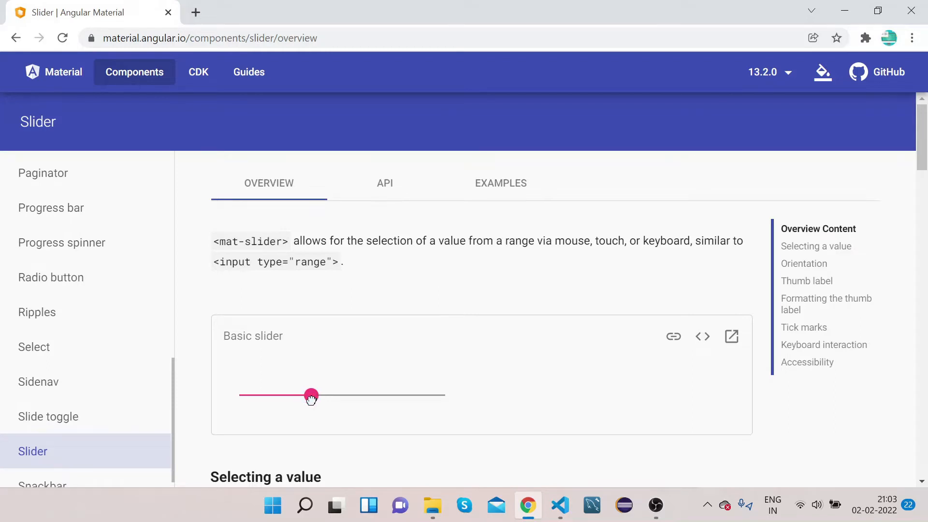
drag(311, 396, 349, 395)
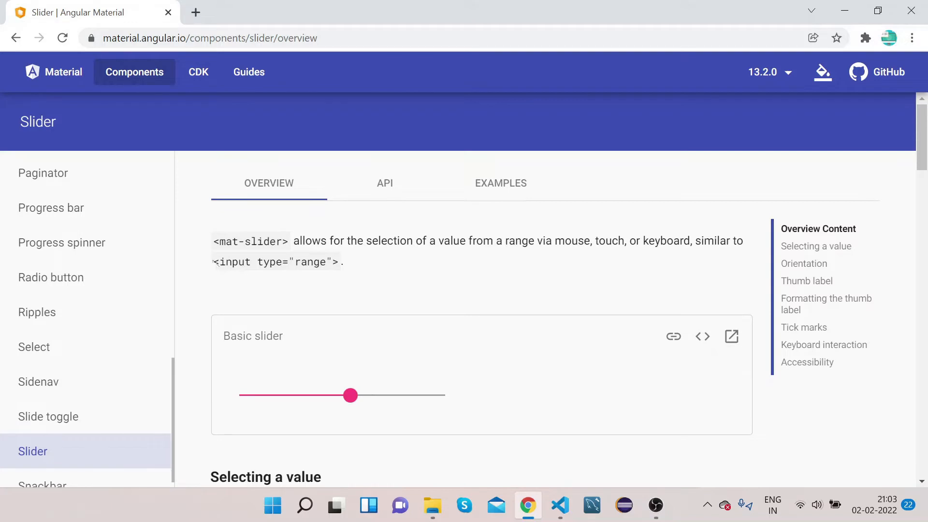
double_click(276, 262)
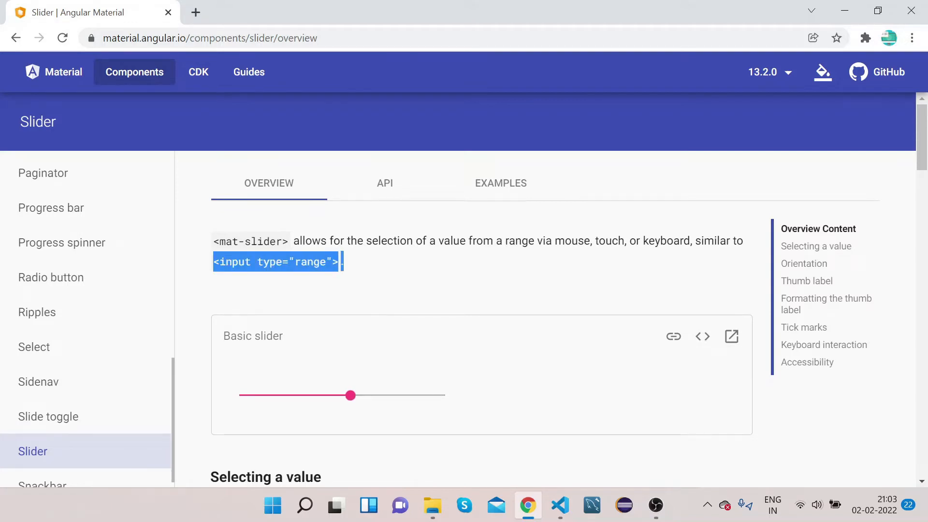
mouse_move(426, 256)
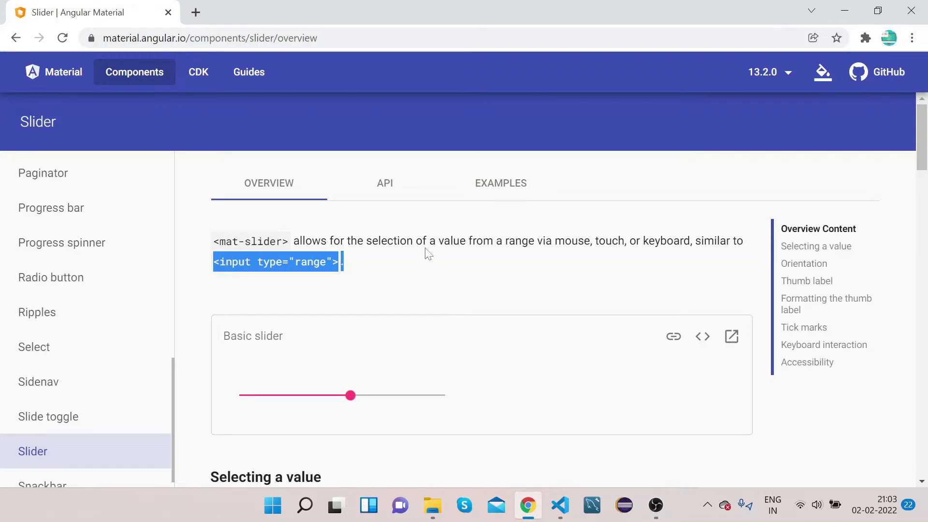
mouse_move(395, 274)
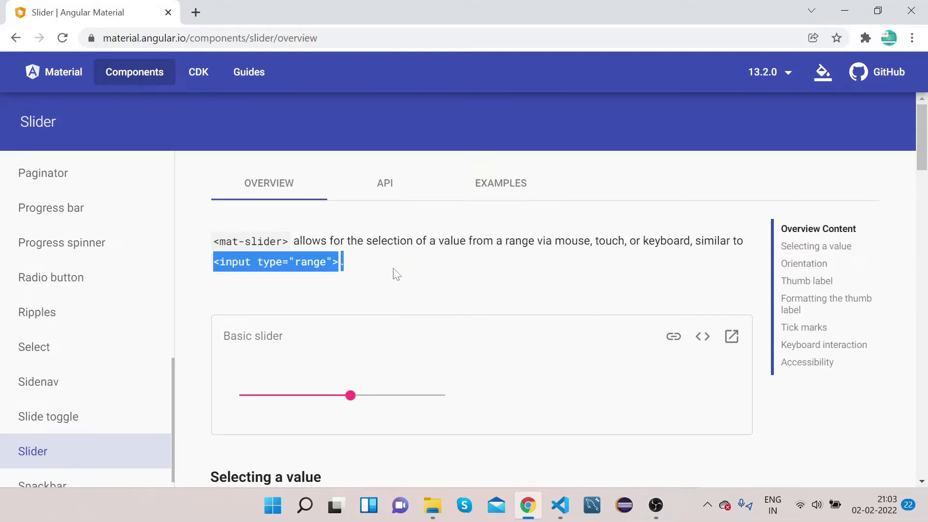
click(385, 183)
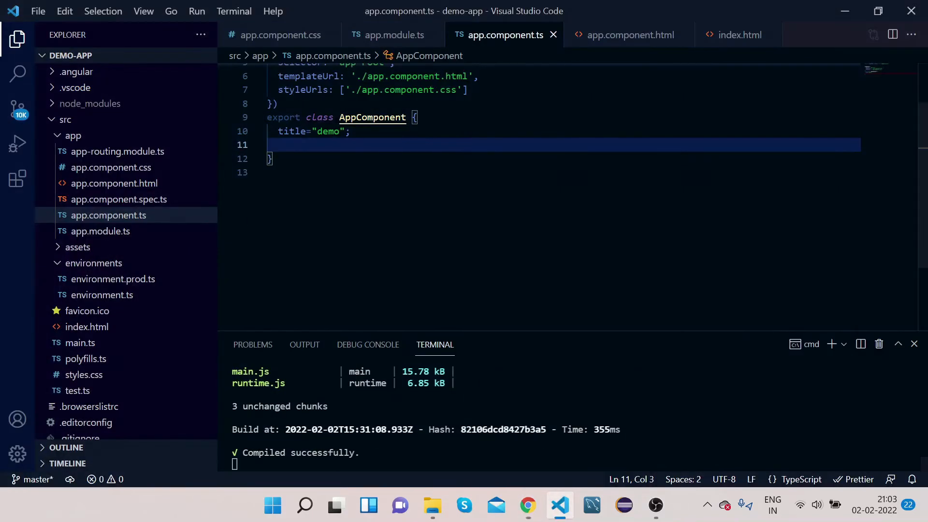
mouse_move(108, 215)
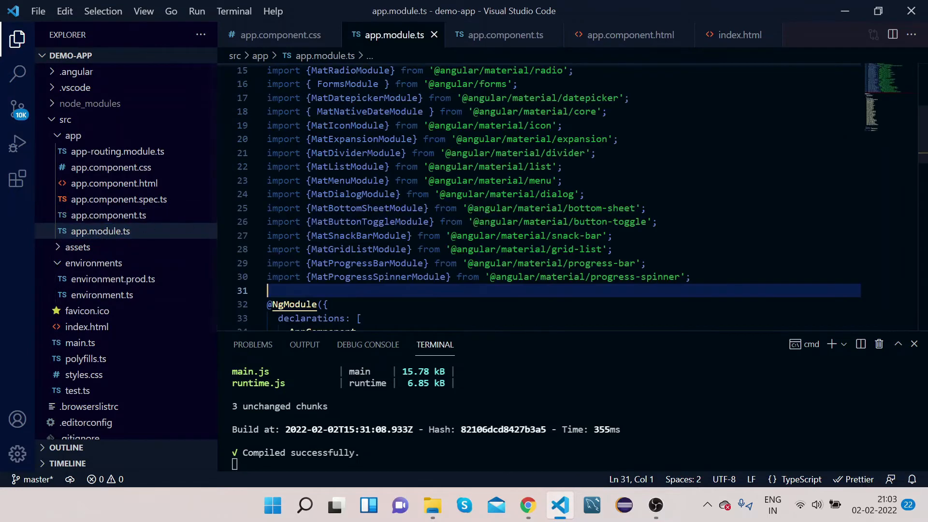
text(import {MatSliderModule} from '@angular/material/slider';)
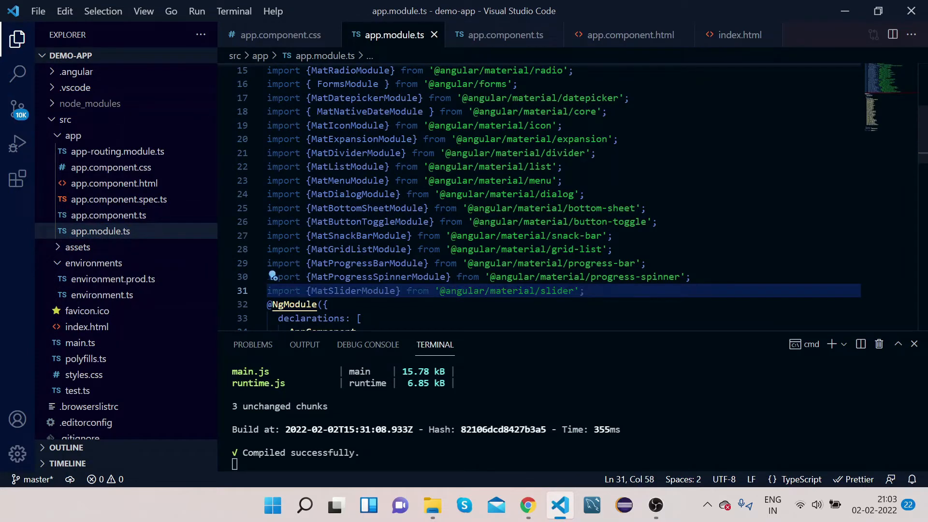
double_click(353, 291)
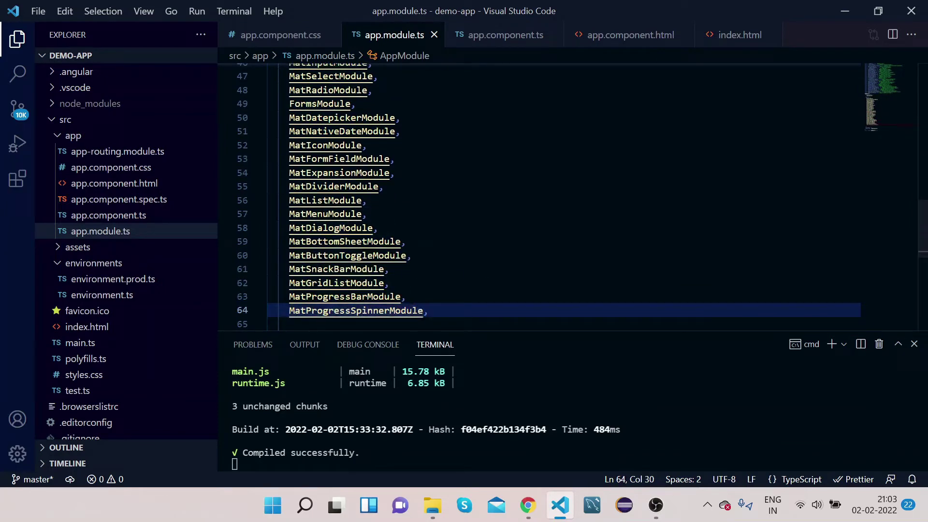
text(MatSliderModule)
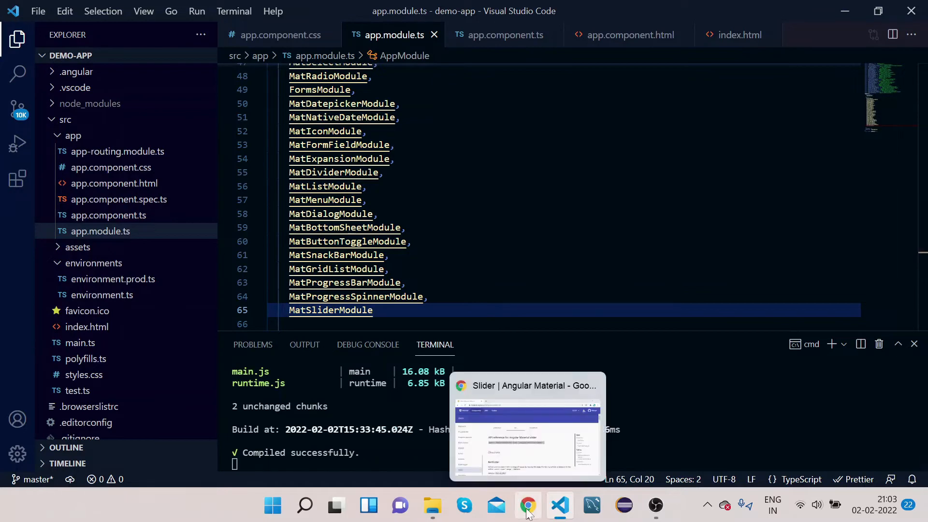
click(528, 505)
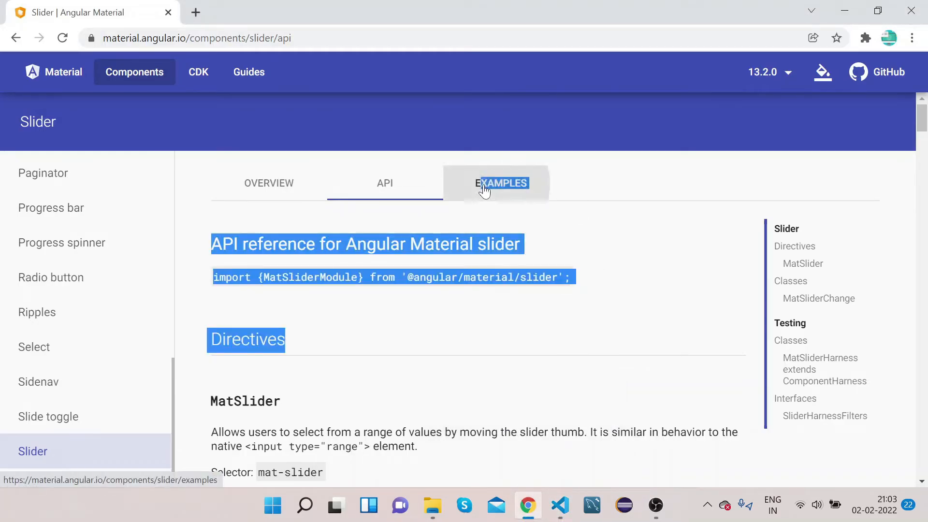
Step: Browse the slider Examples tab, then return to the Overview
click(500, 183)
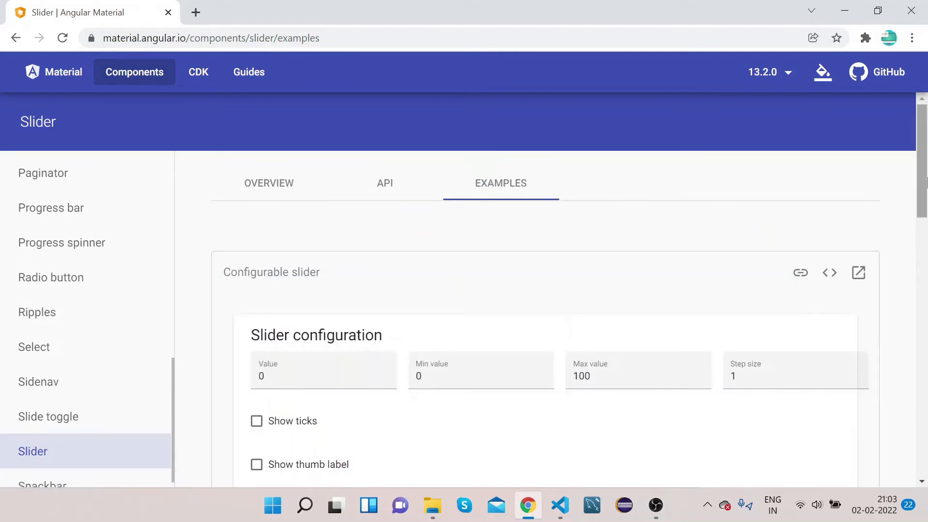
scroll(down, 3)
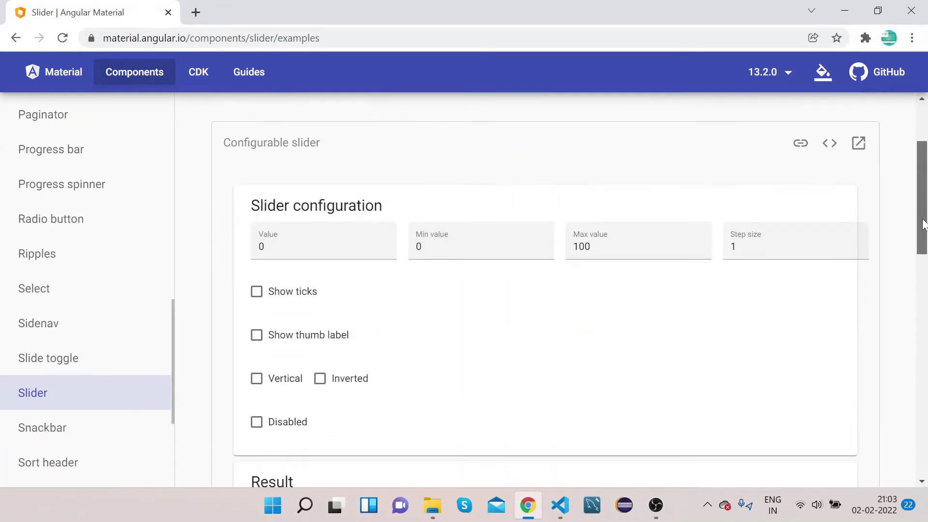
scroll(down, 3)
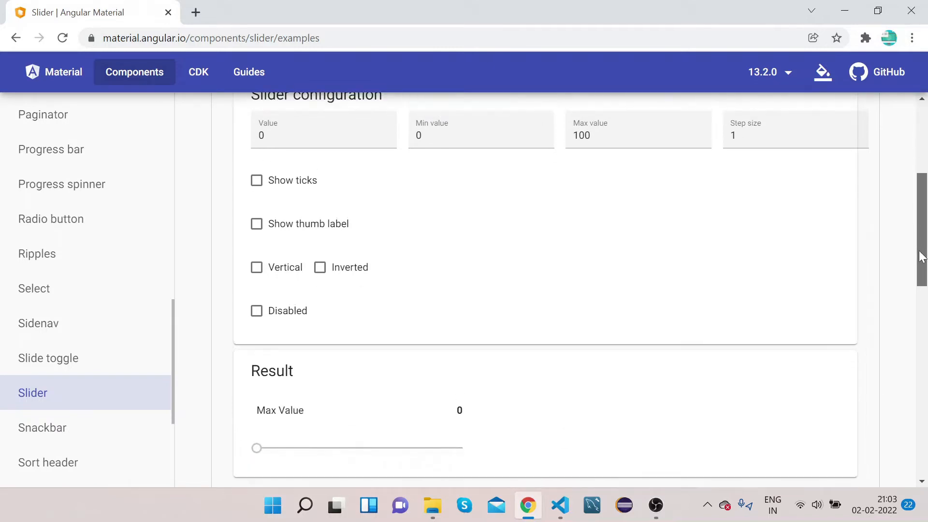
scroll(up, 3)
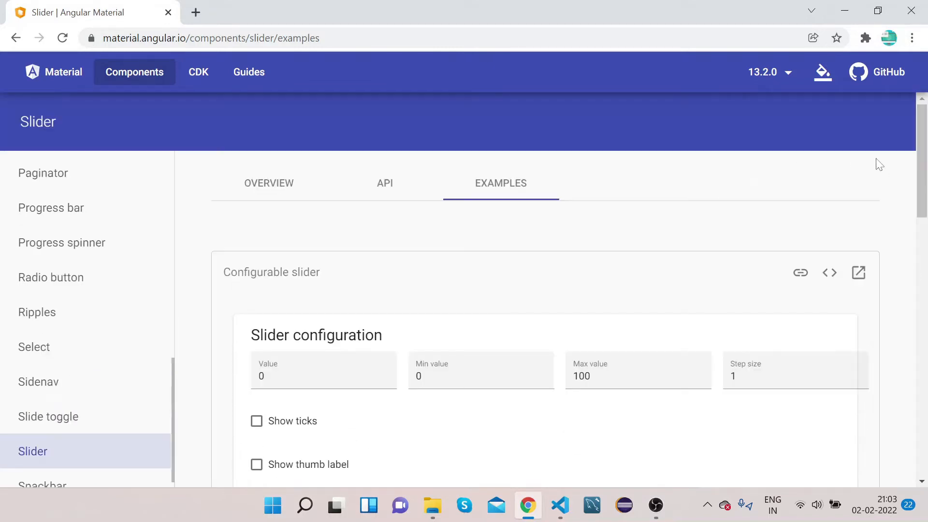
click(268, 183)
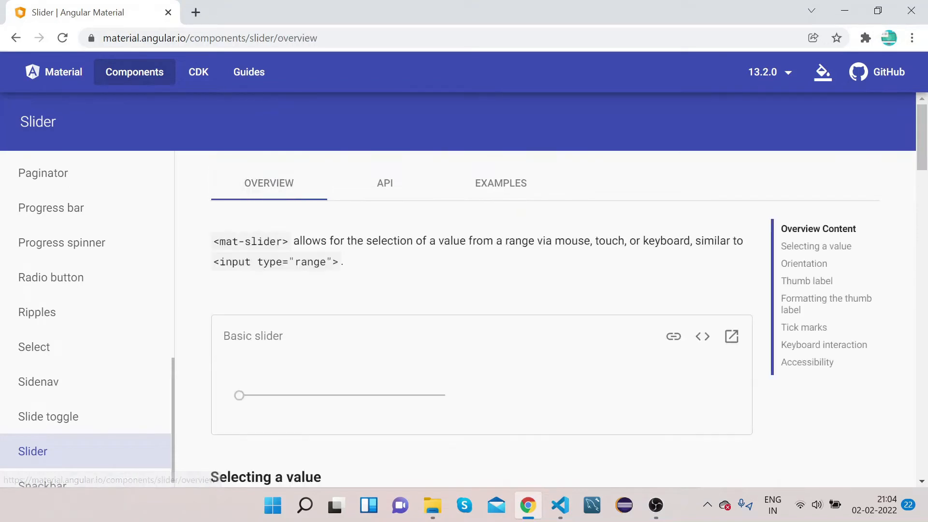
Step: Copy the <mat-slider> tag into app.component.html
double_click(247, 242)
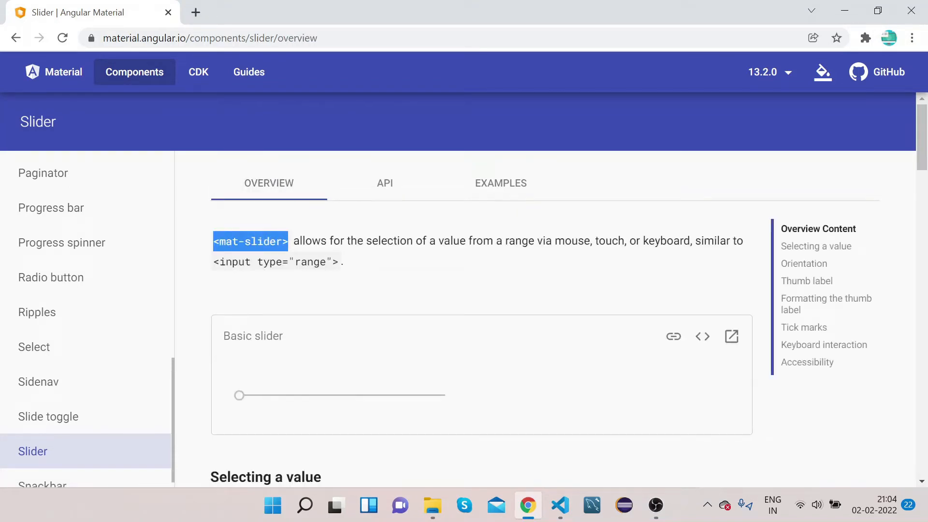
click(559, 505)
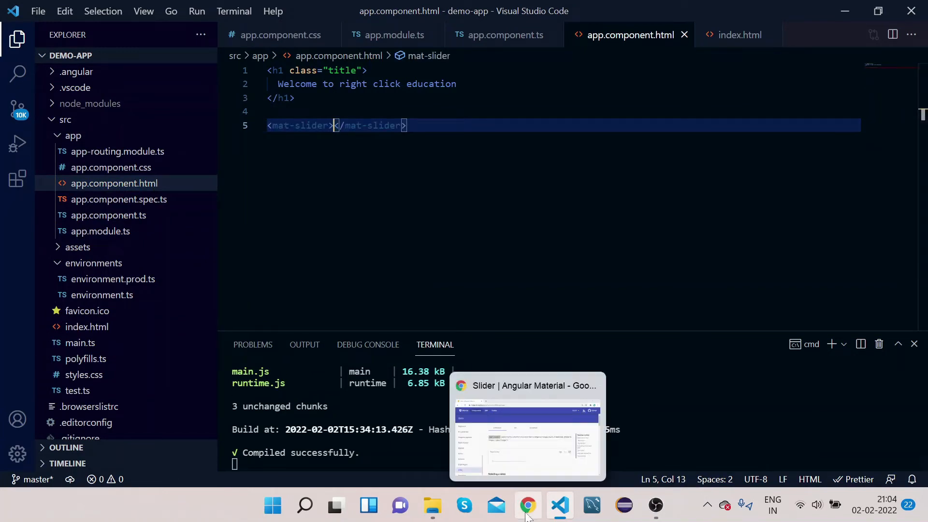
click(527, 505)
text(lo)
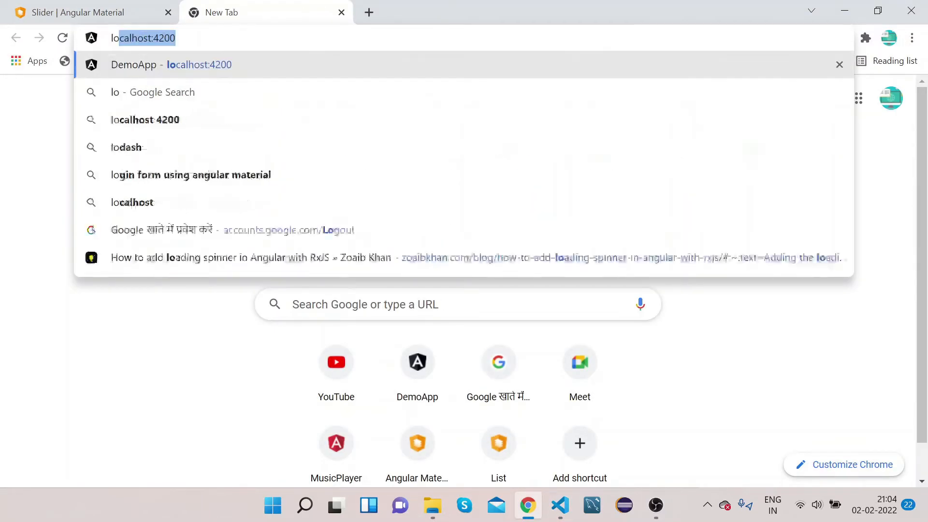
Step: Load localhost:4200 and drag the app's slider thumb back and forth to test it
key(Enter)
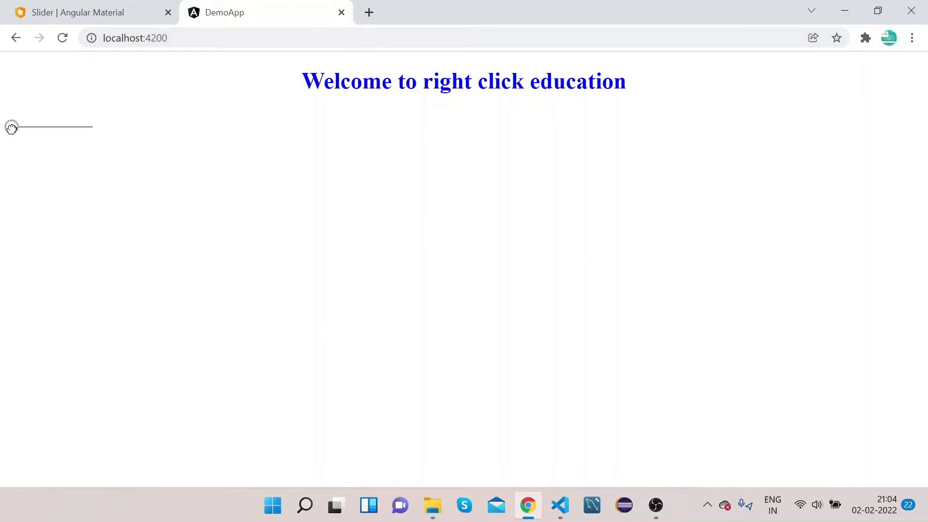
drag(11, 126, 48, 127)
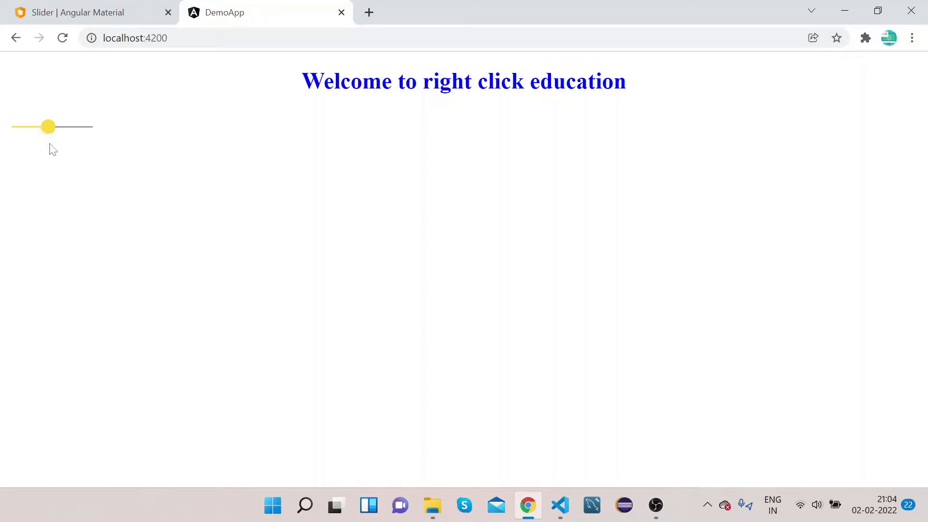
mouse_move(47, 128)
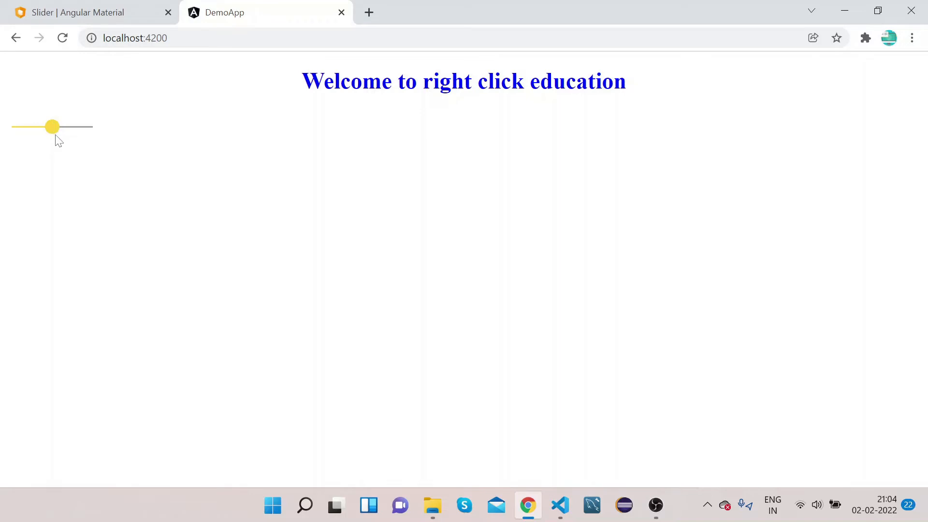
drag(52, 126, 19, 127)
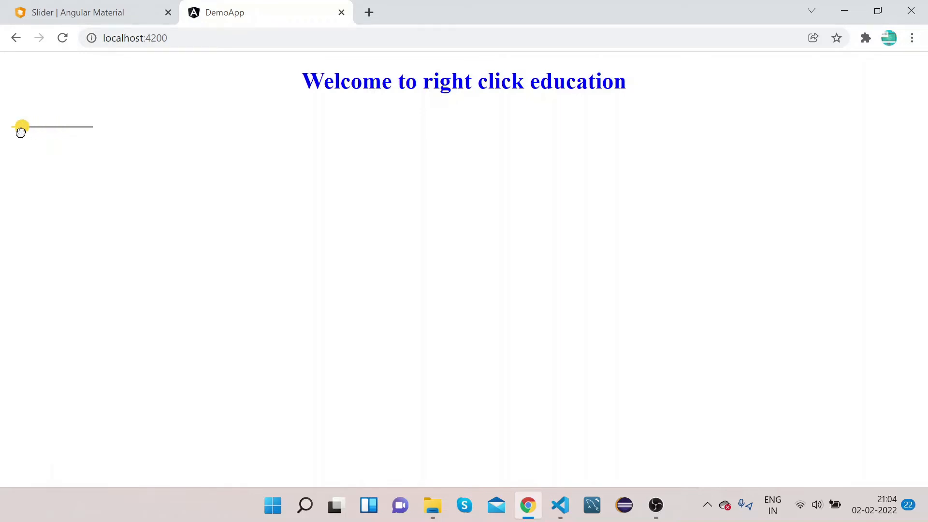
drag(21, 126, 47, 126)
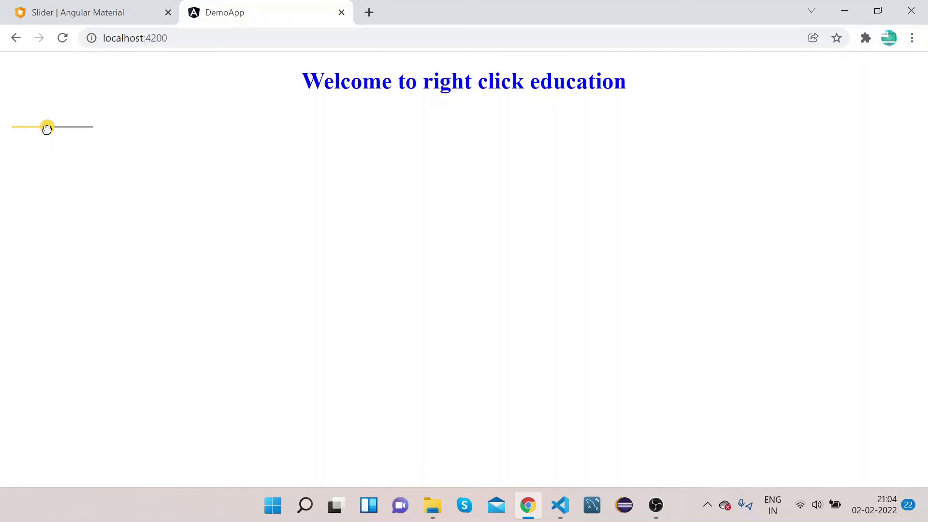
click(87, 13)
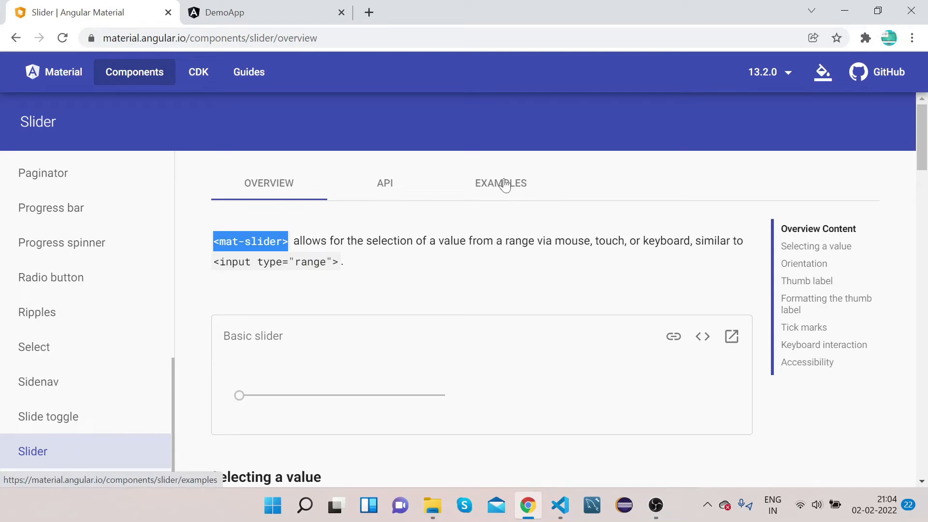
Step: Select the Configurable slider example's complete <mat-slider> HTML markup in its code view
click(501, 184)
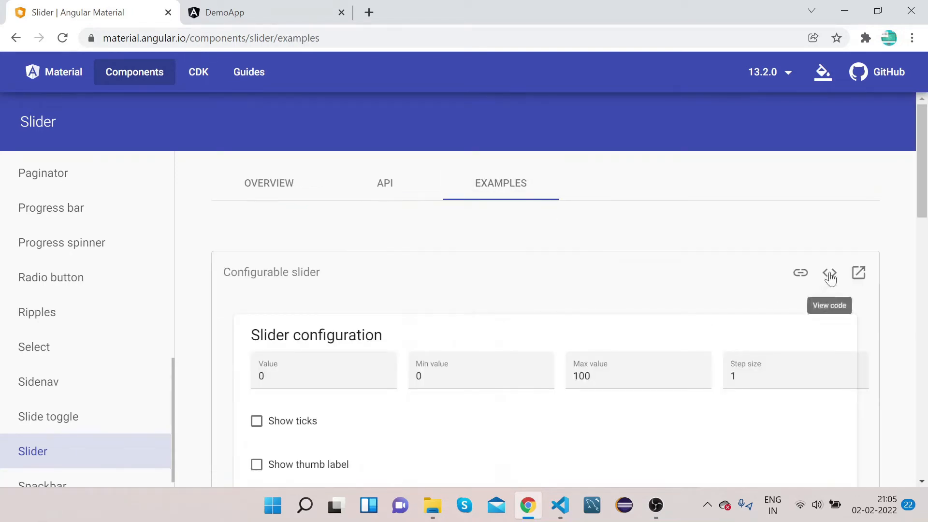
click(830, 273)
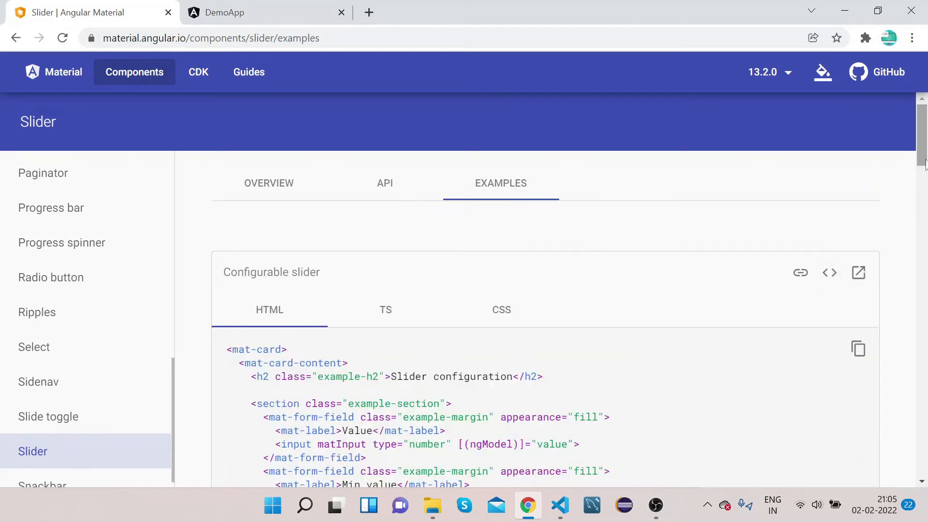
scroll(down, 3)
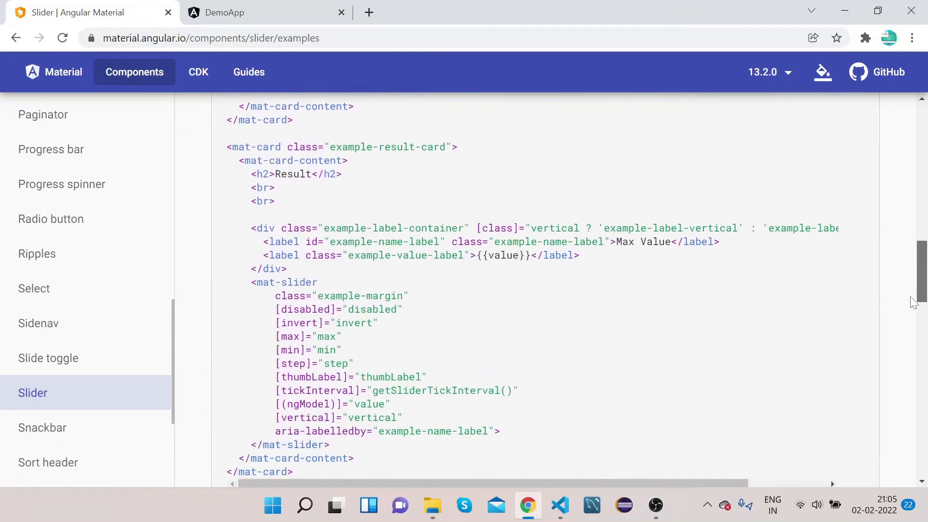
scroll(down, 3)
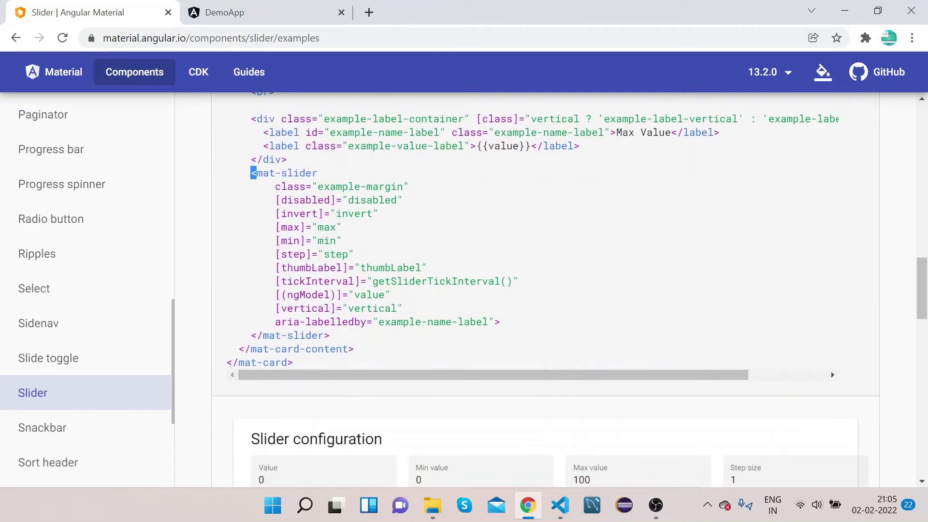
drag(251, 173, 319, 308)
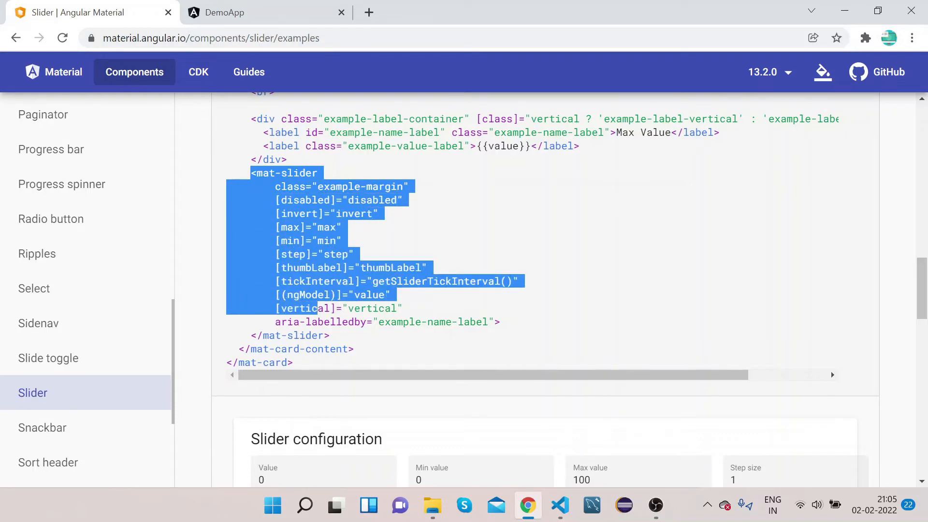
drag(316, 308, 336, 335)
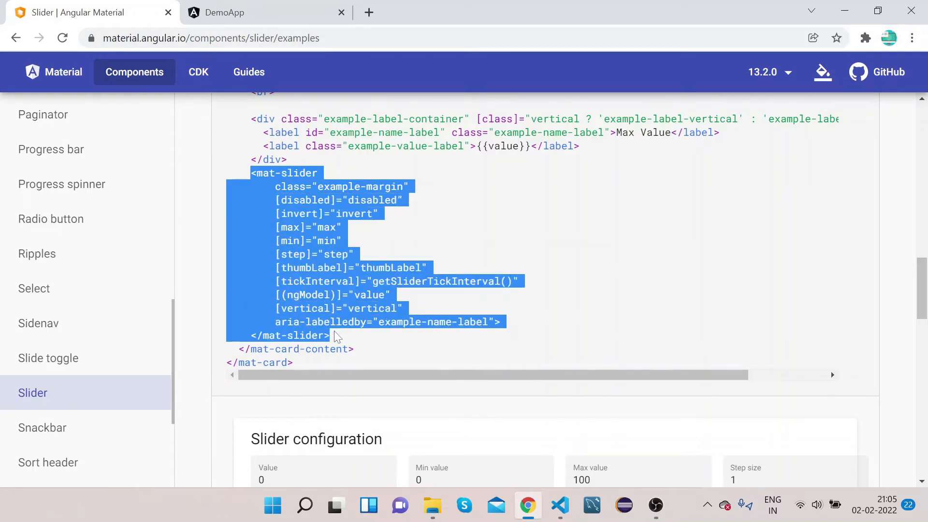
mouse_move(559, 505)
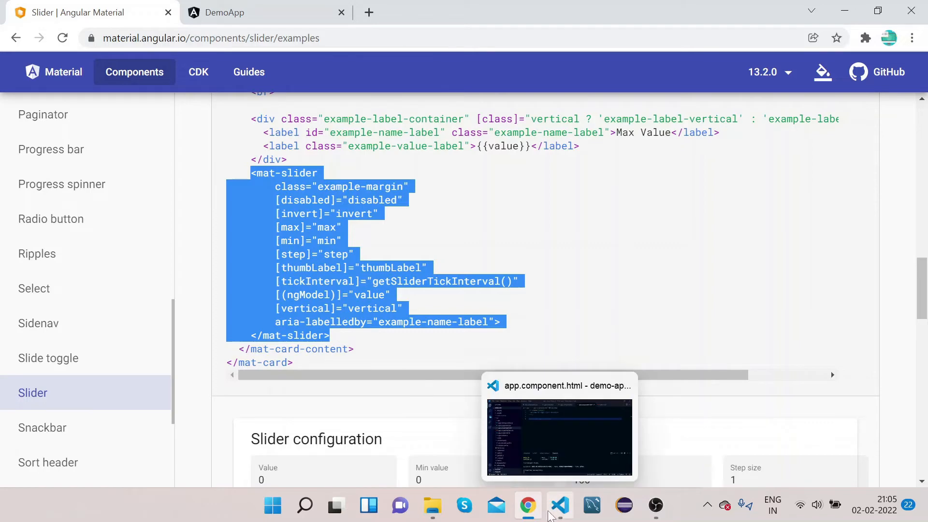
click(559, 505)
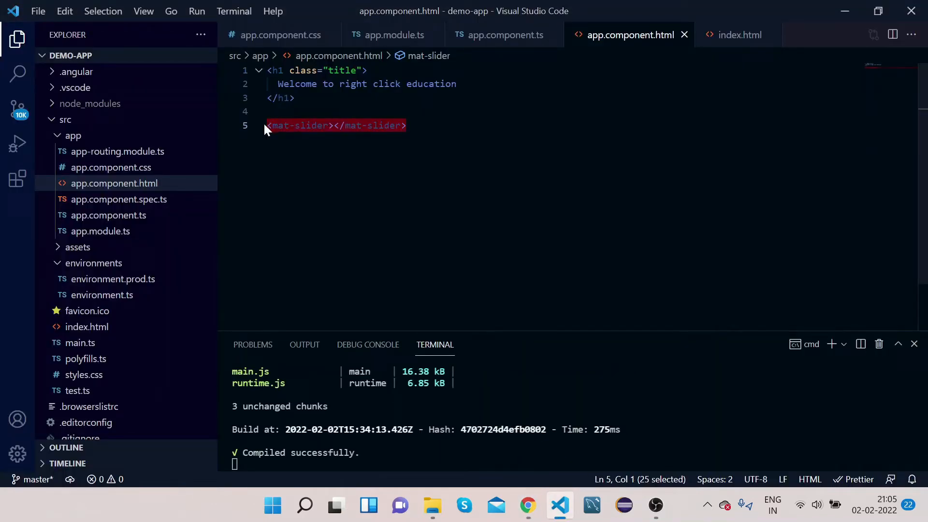
Step: Paste the configurable slider markup over the empty mat-slider and bind tickInterval instead of getSliderTickInterval()
key(Delete)
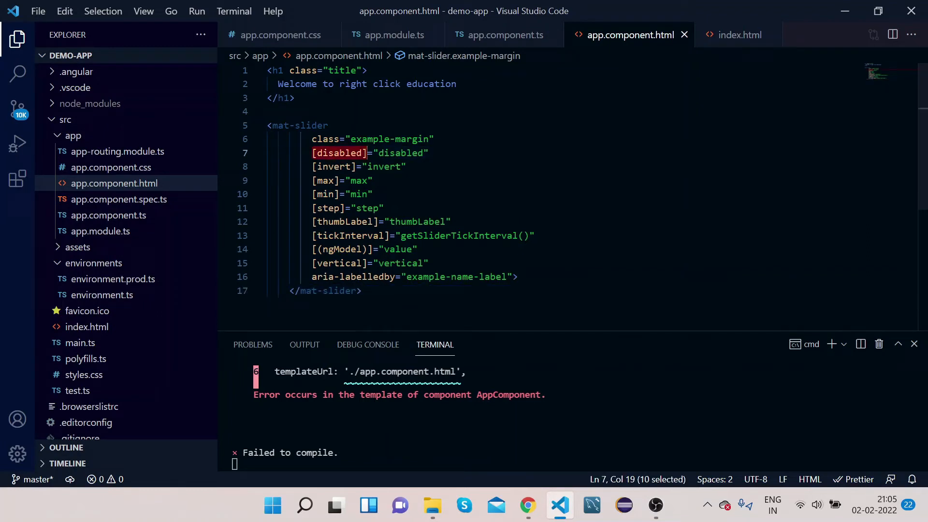
click(326, 194)
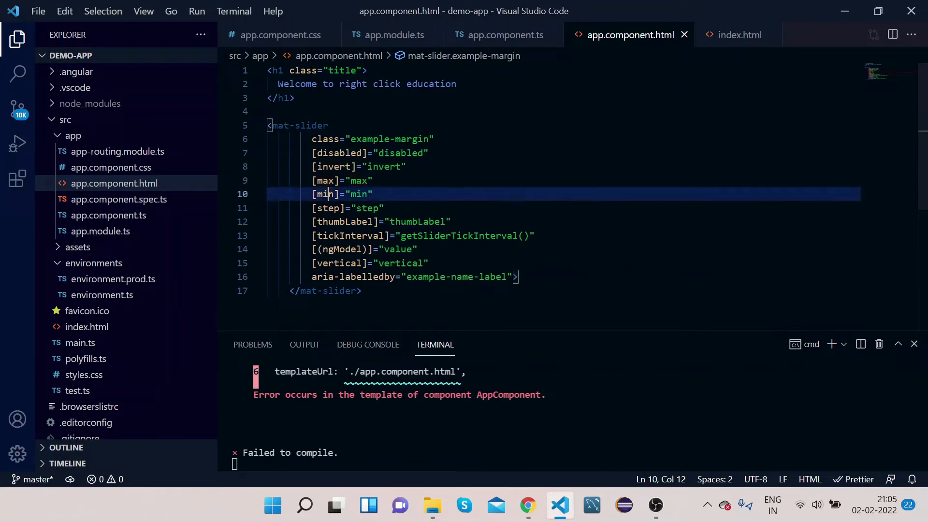
double_click(325, 194)
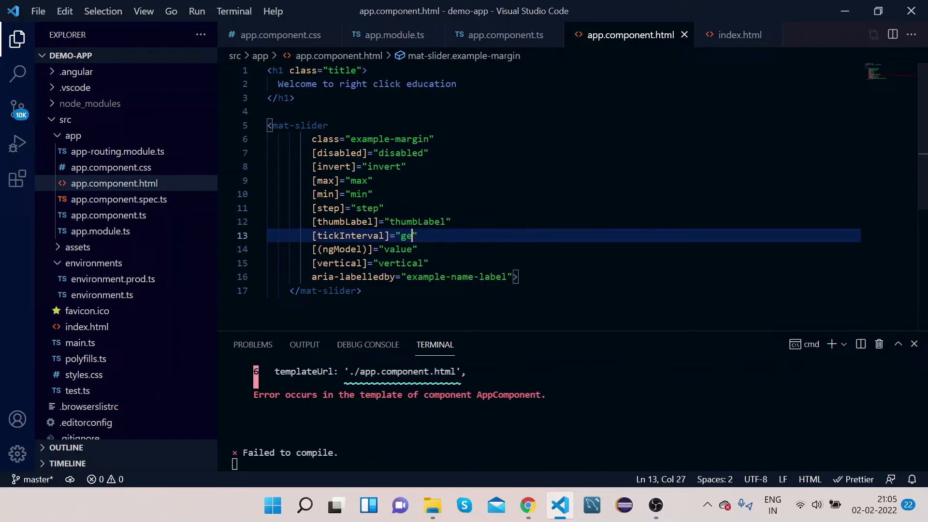
key(Backspace)
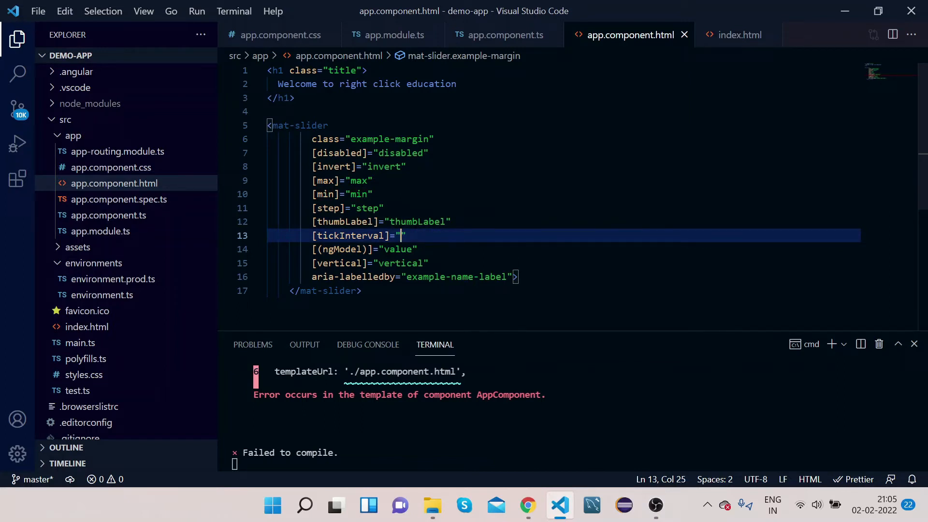
double_click(348, 236)
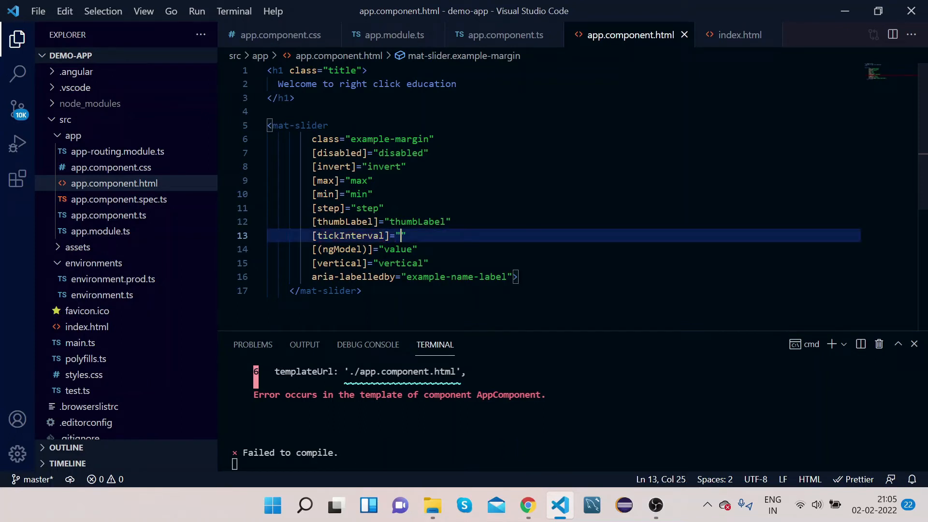
text(tickInterval)
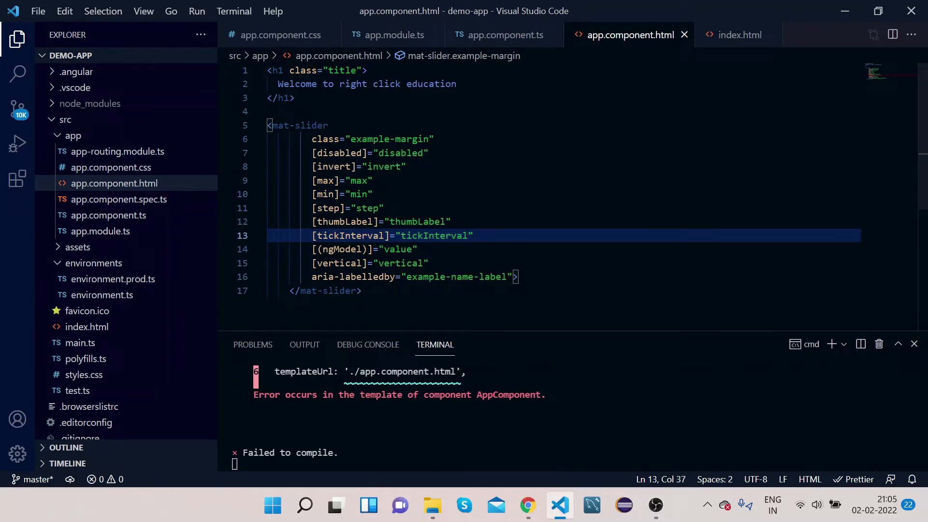
double_click(418, 222)
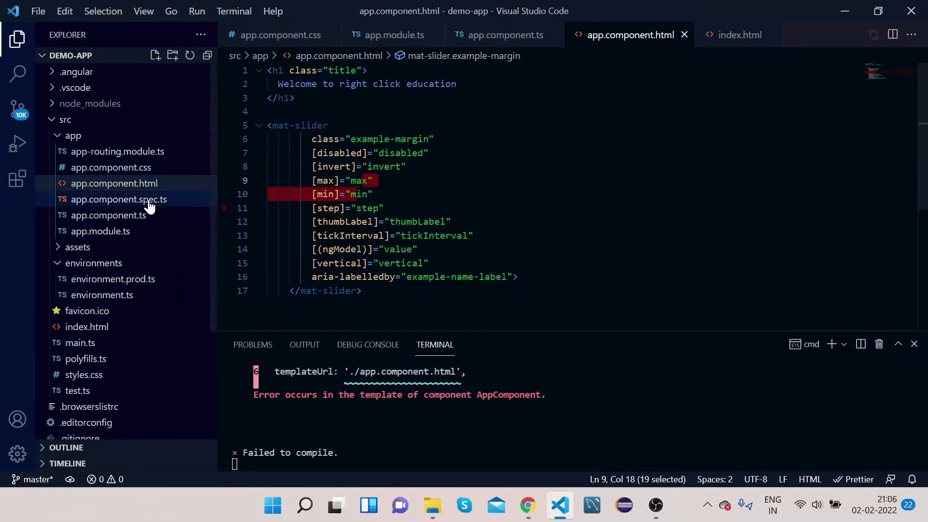
click(108, 215)
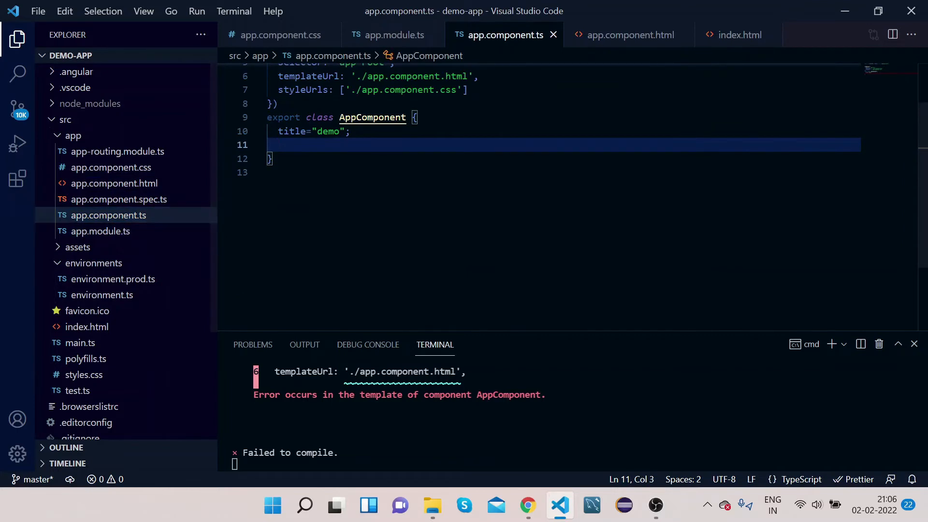
Step: Select the configurable slider's TypeScript property declarations, autoTicks through tickInterval
click(528, 506)
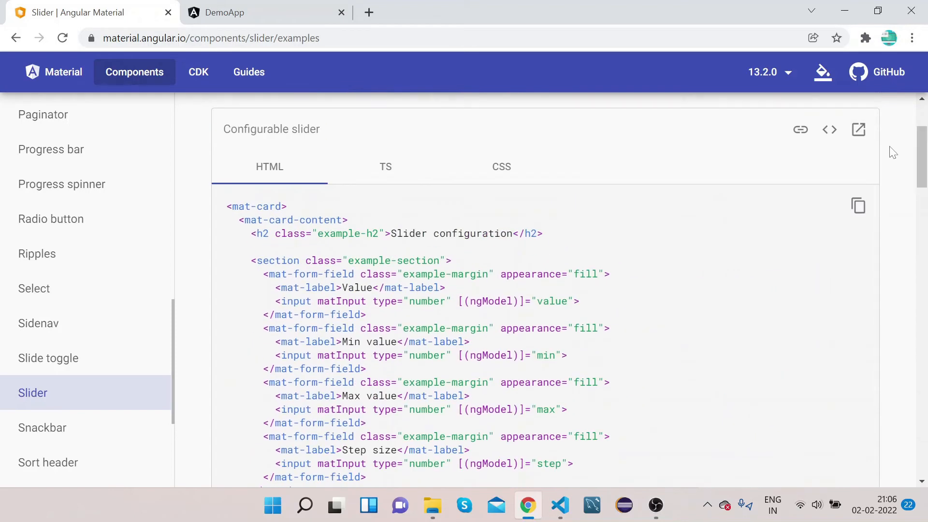
click(386, 166)
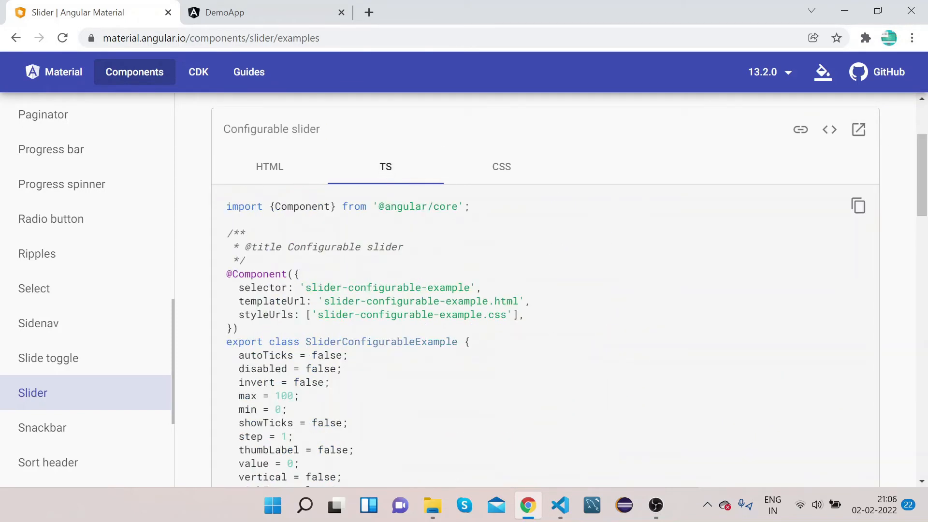
drag(238, 355, 267, 383)
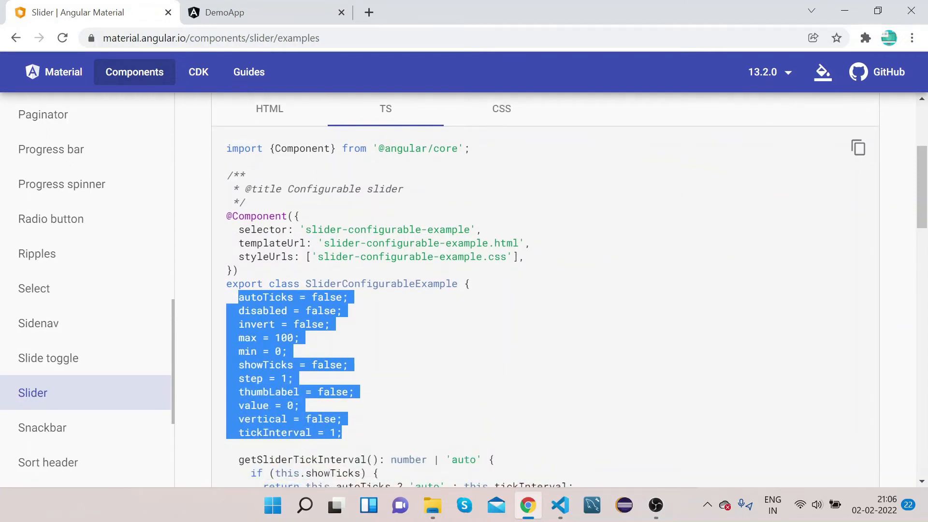
mouse_move(560, 505)
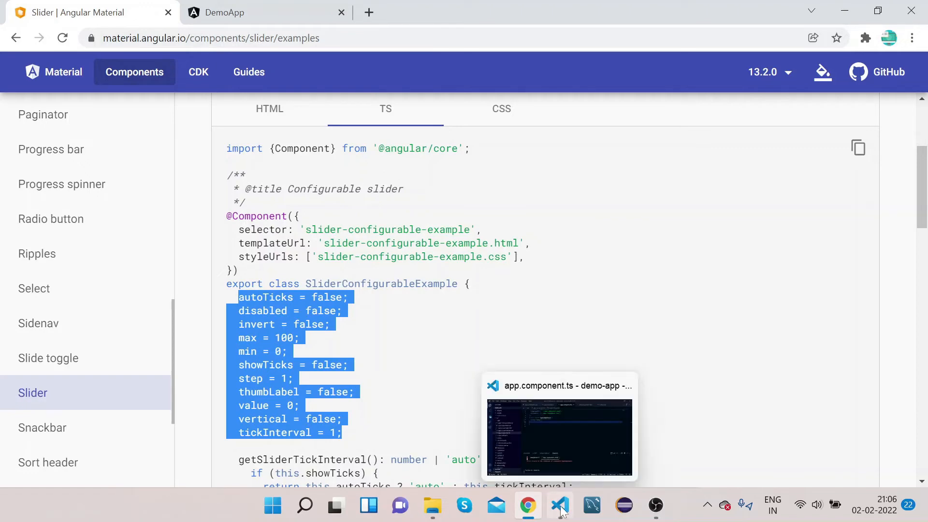
Step: Paste the autoTicks through tickInterval properties into AppComponent and save
click(559, 504)
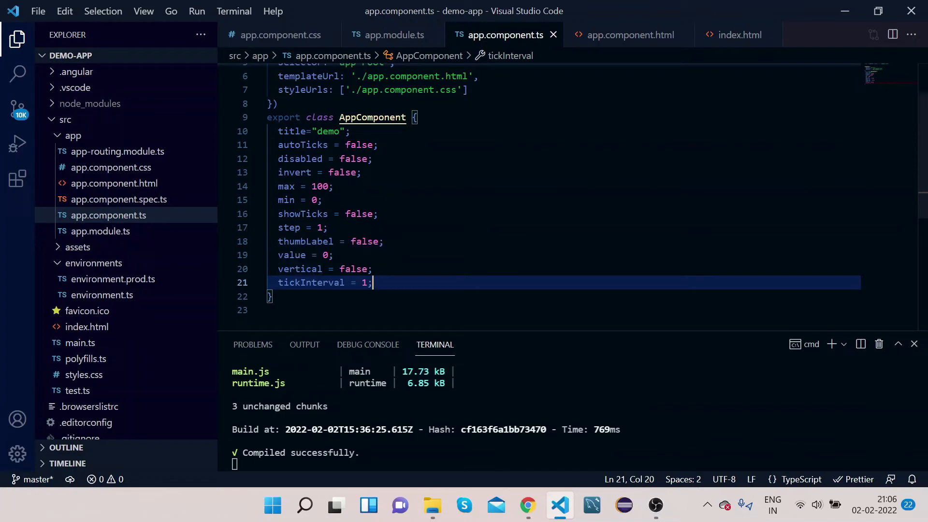
mouse_move(150, 215)
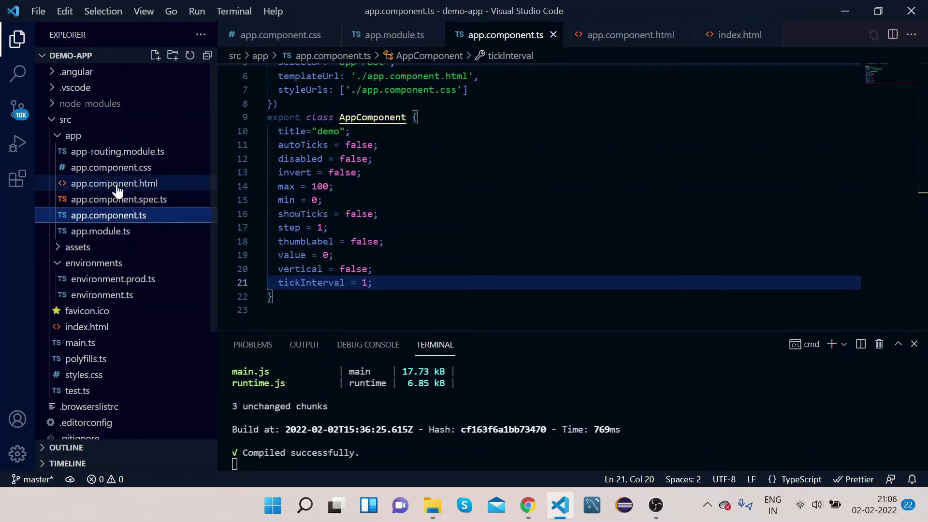
Step: Add <mat-label>the value is {{value}}</mat-label> above the mat-slider in app.component.html
click(114, 183)
text(<)
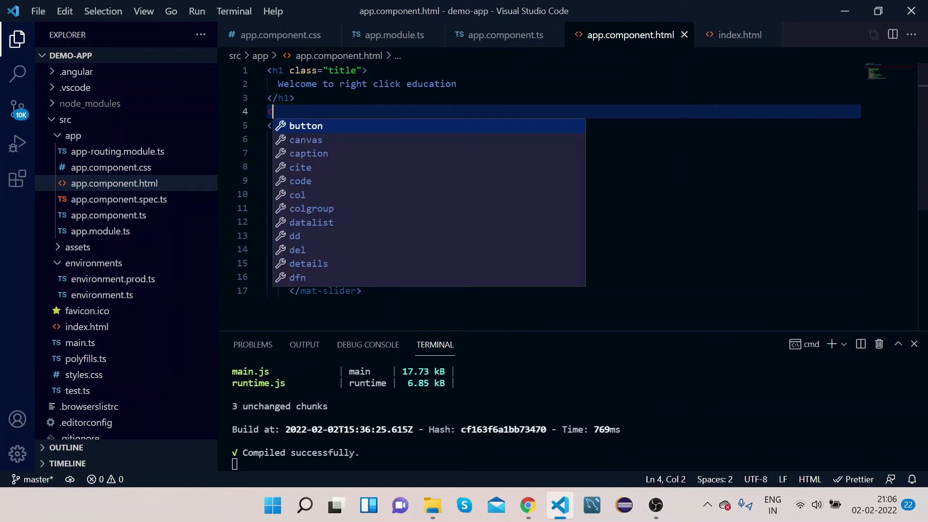
text(mat-)
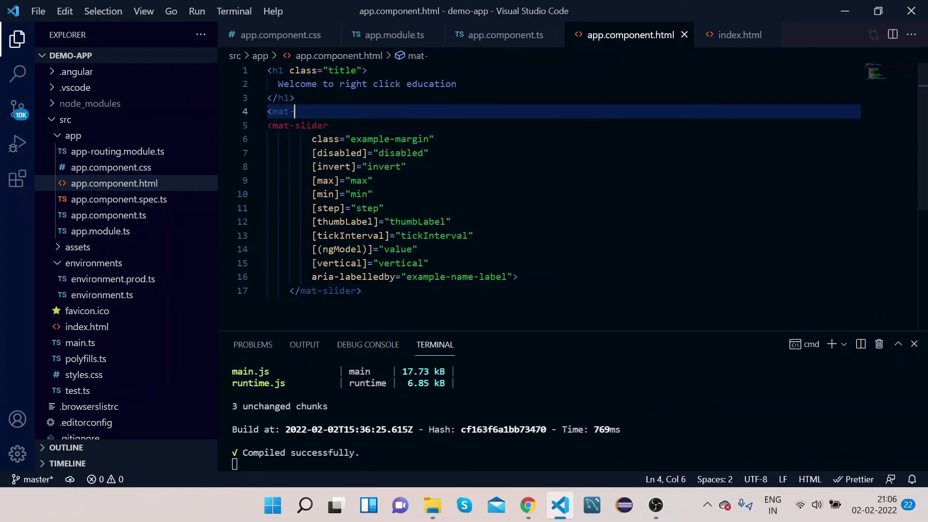
text(label></mat-label>)
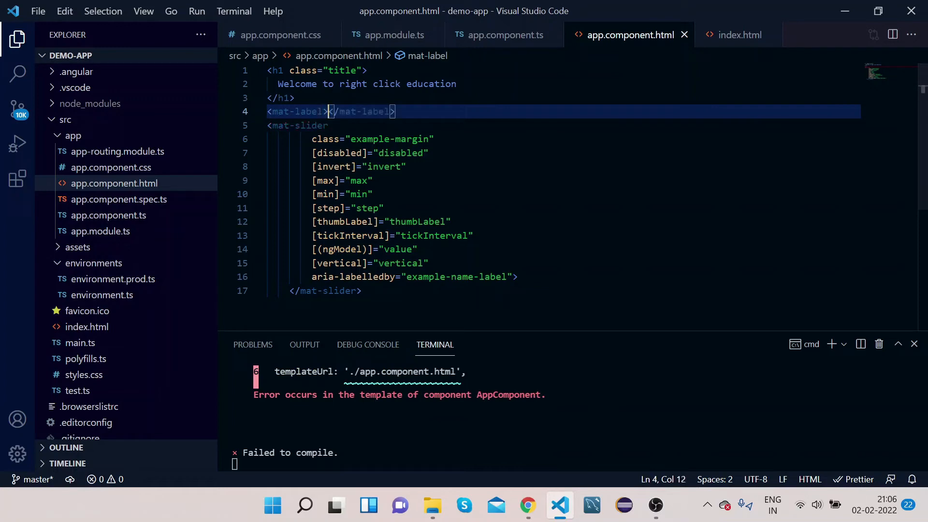
text(t)
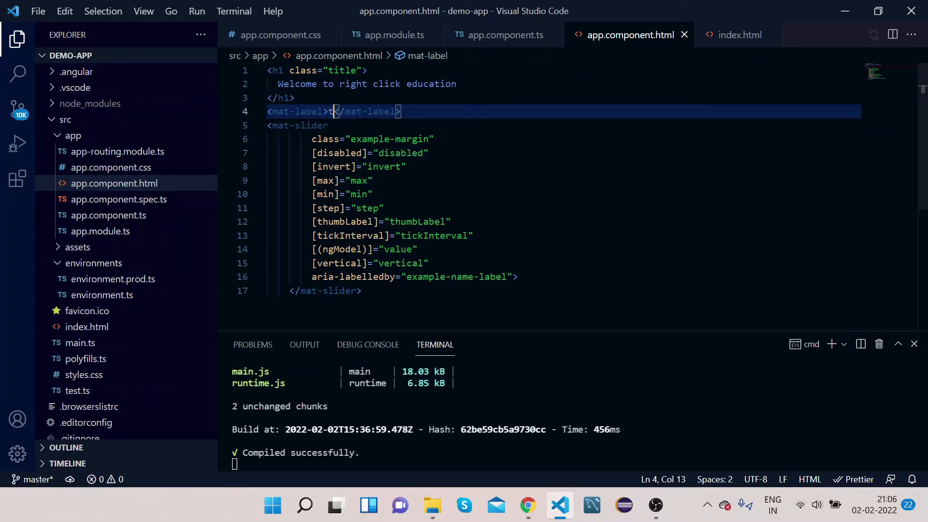
text(he value is)
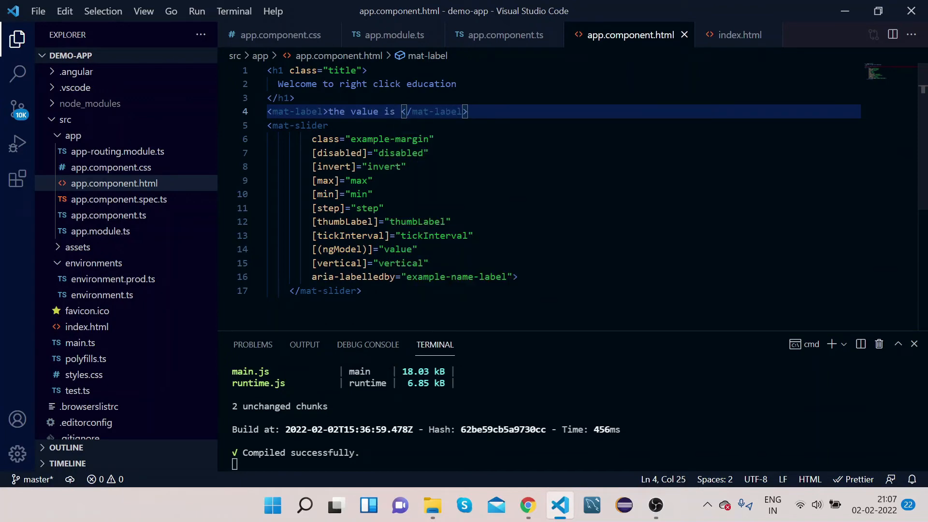
text(}})
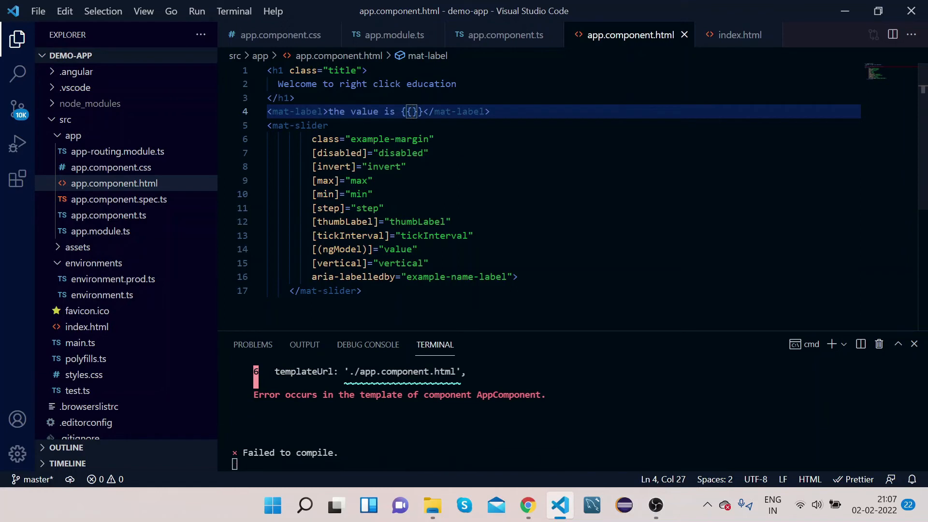
text(va;lue)
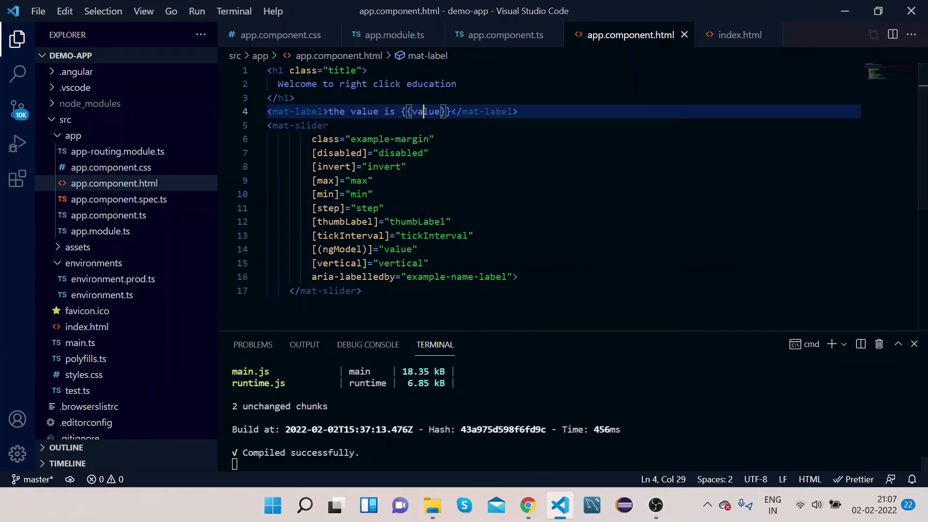
click(528, 505)
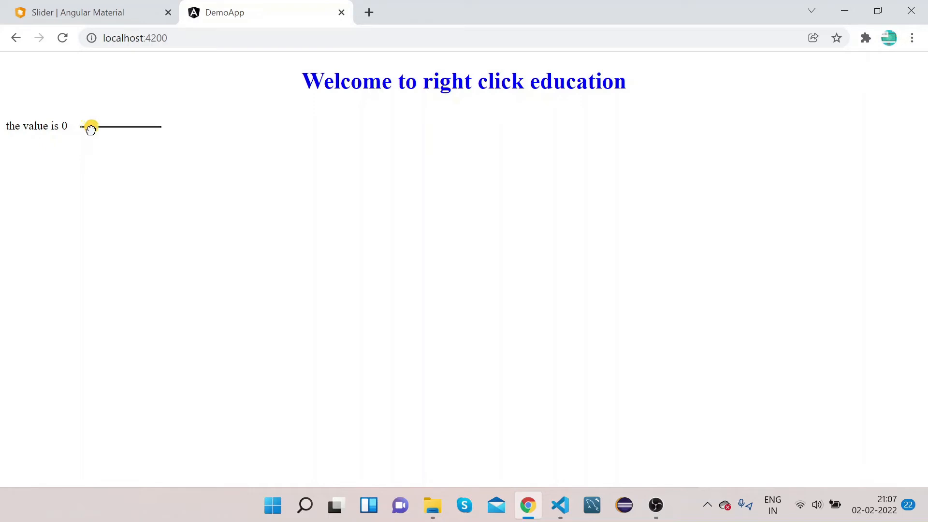
Step: Slide the mat-slider fully right so the label reads 'the value is 100', then return to VS Code
drag(90, 127, 97, 127)
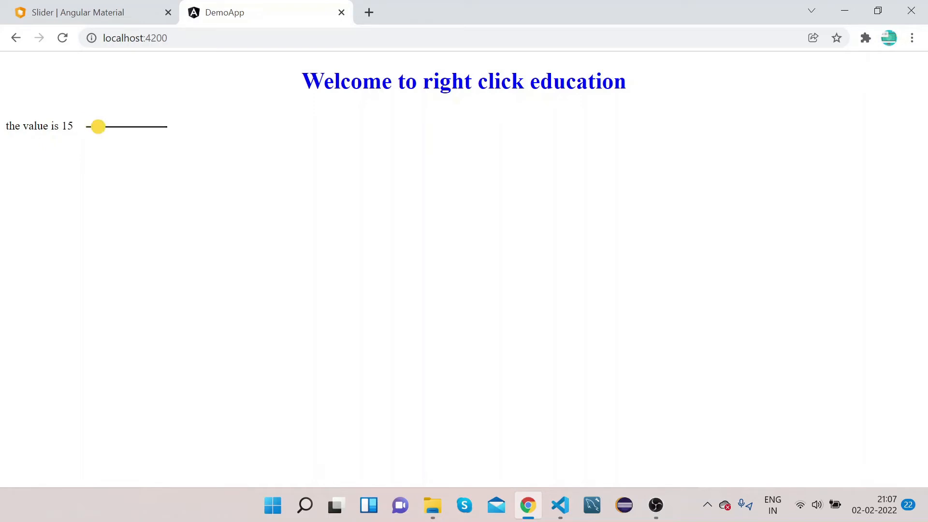
drag(98, 126, 112, 126)
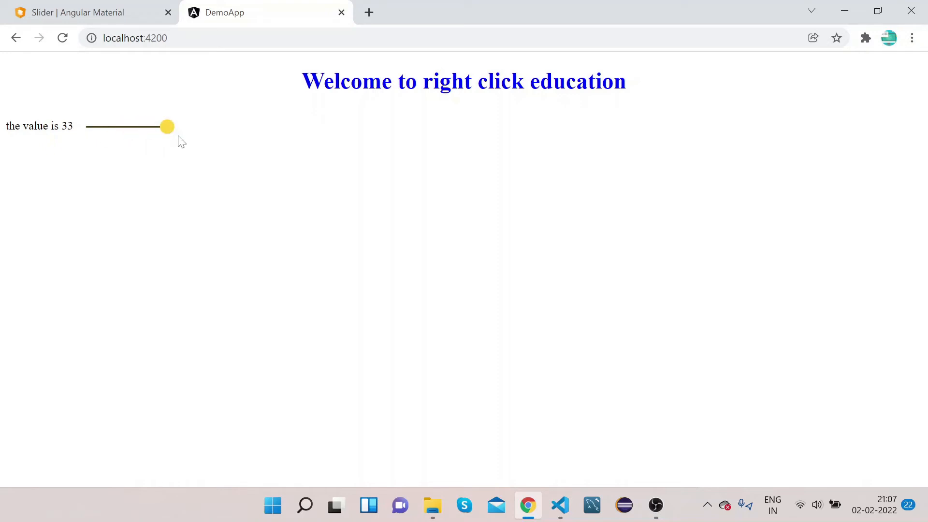
drag(167, 126, 173, 126)
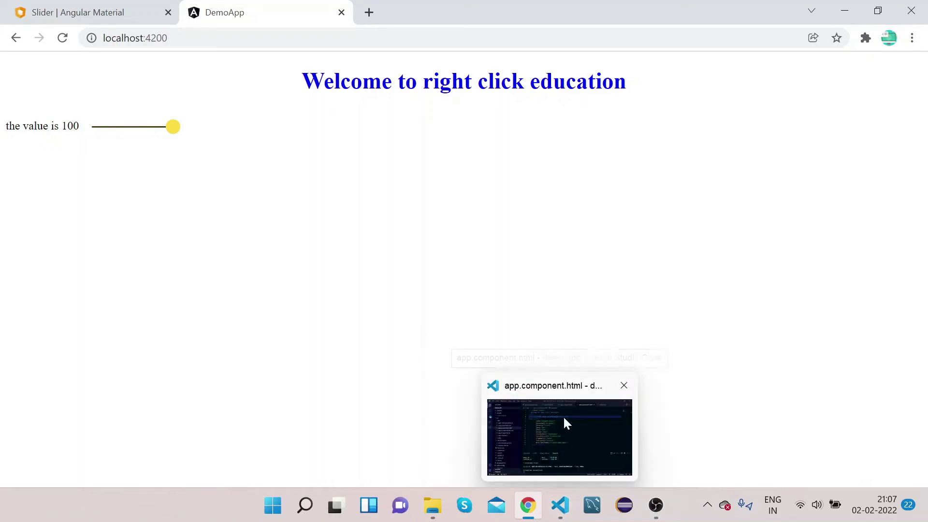
click(560, 435)
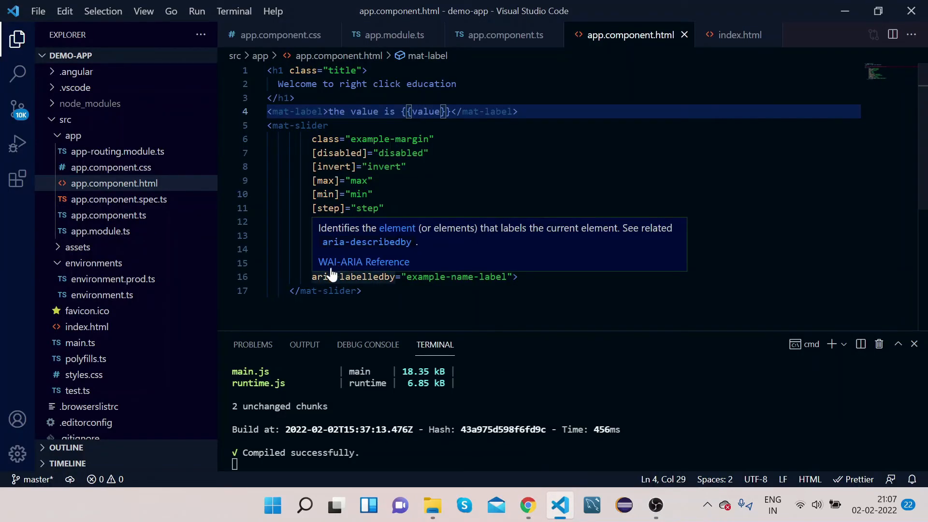
mouse_move(374, 256)
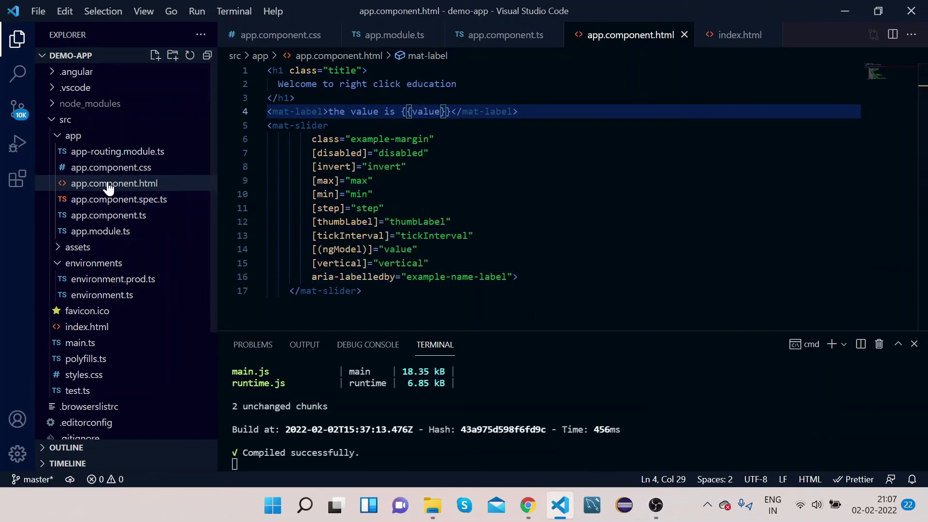
Step: Change vertical from false to true in app.component.ts and view the upright slider in Chrome
click(108, 215)
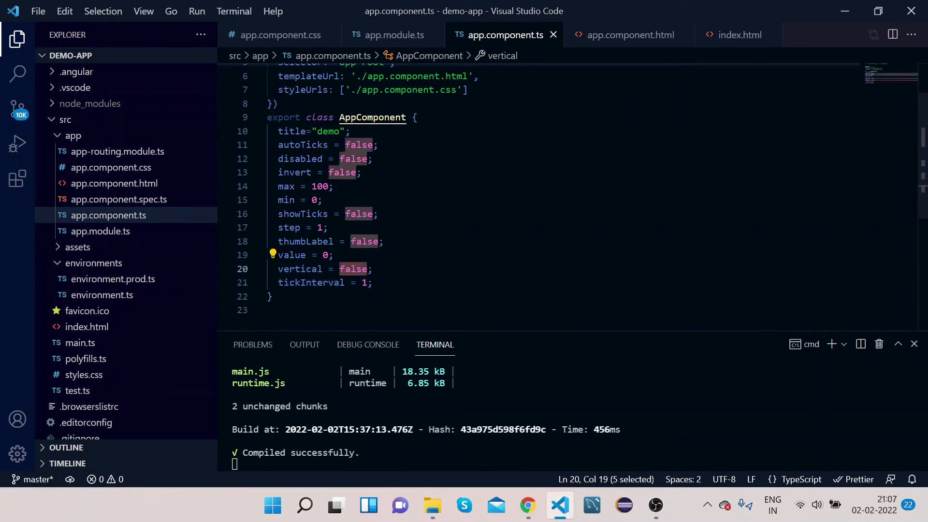
text(true)
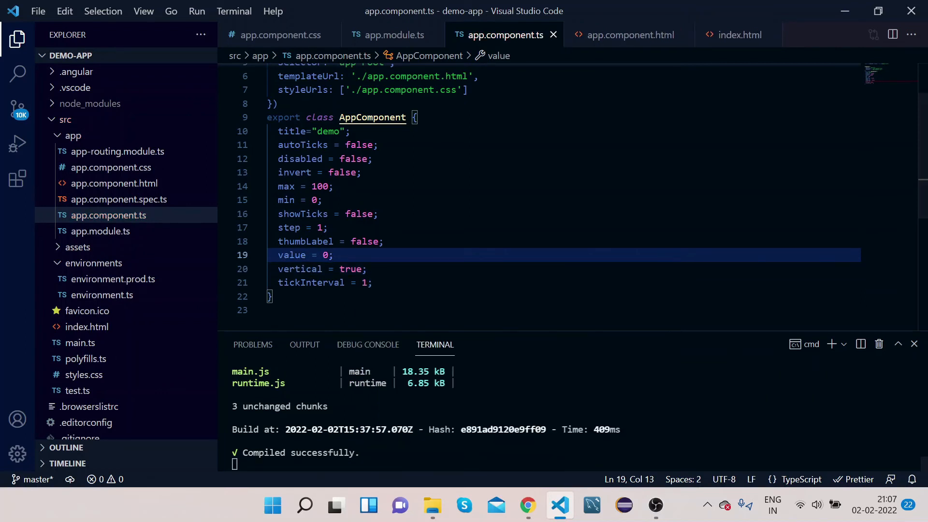
click(528, 505)
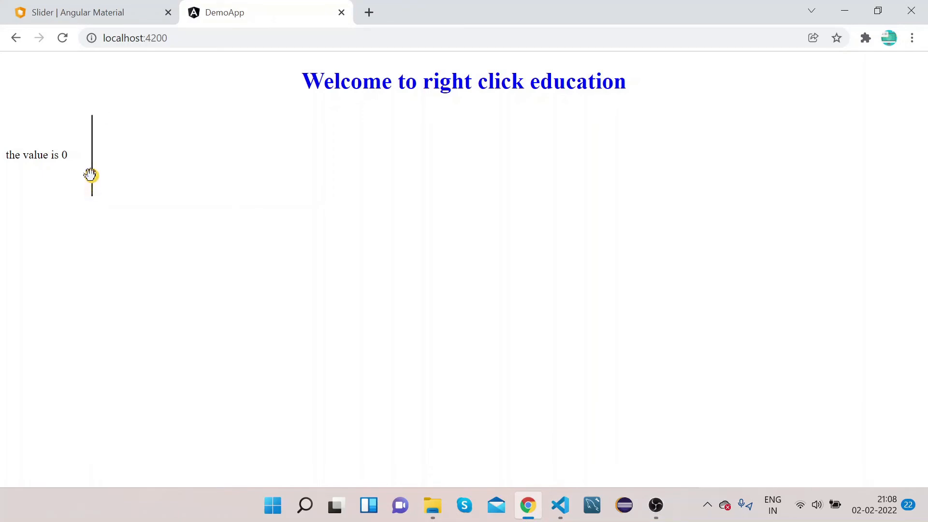
Step: Drag the vertical slider up to about 40, then to its top value of 100
drag(92, 174, 98, 162)
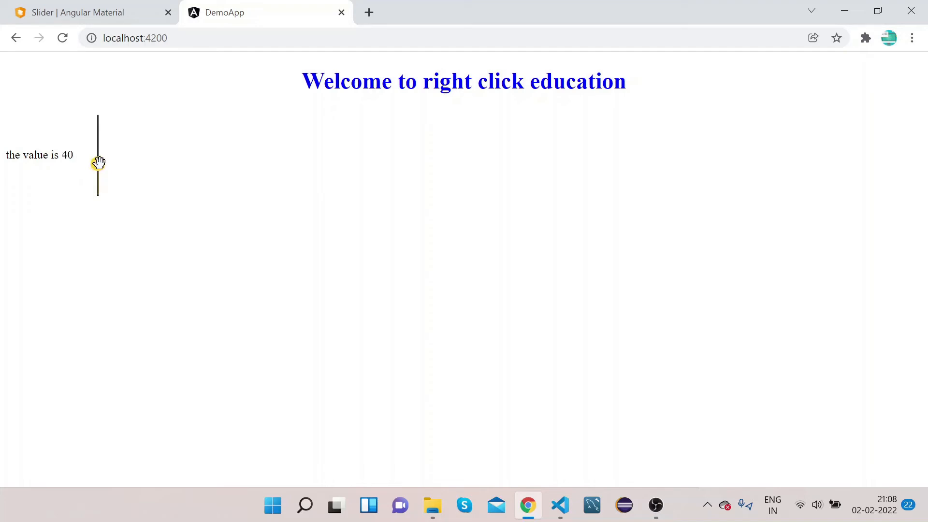
drag(98, 164, 104, 116)
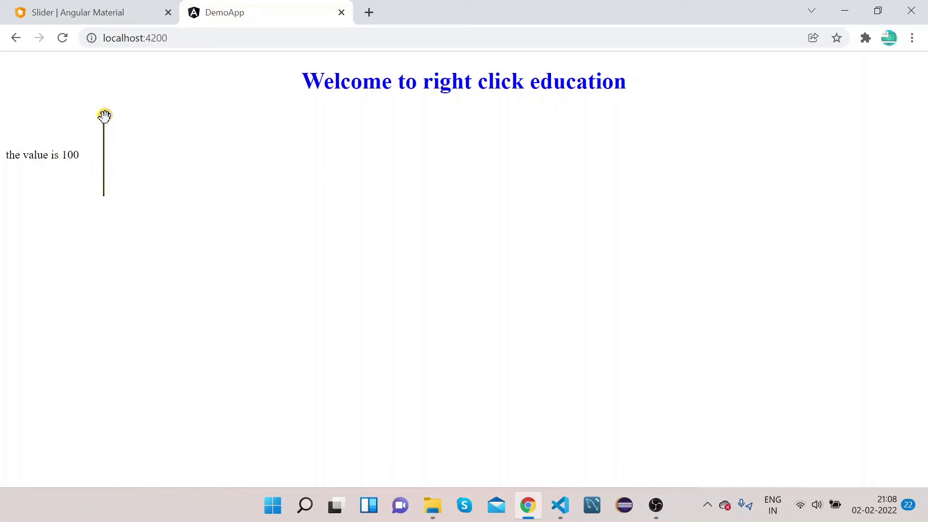
mouse_move(560, 505)
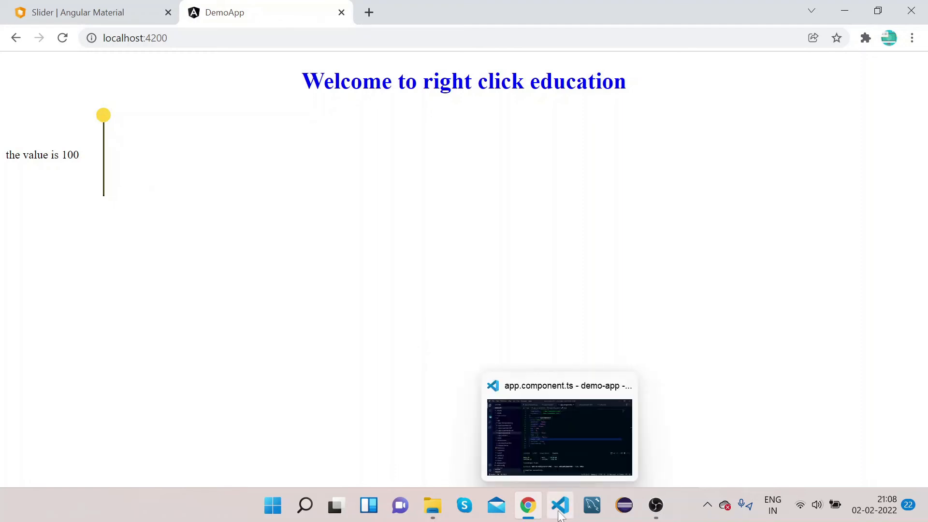
click(560, 505)
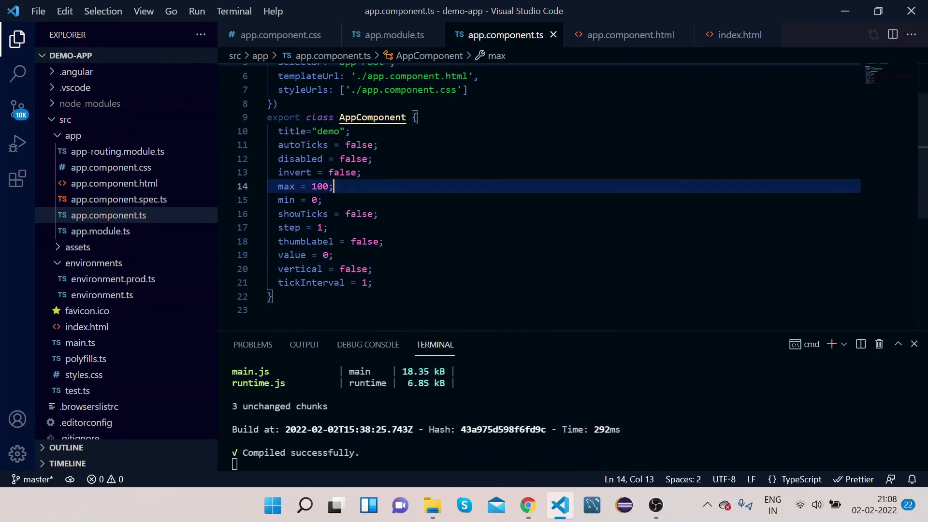
Step: Replace false with true on the disabled line, then check the app in Chrome
double_click(352, 159)
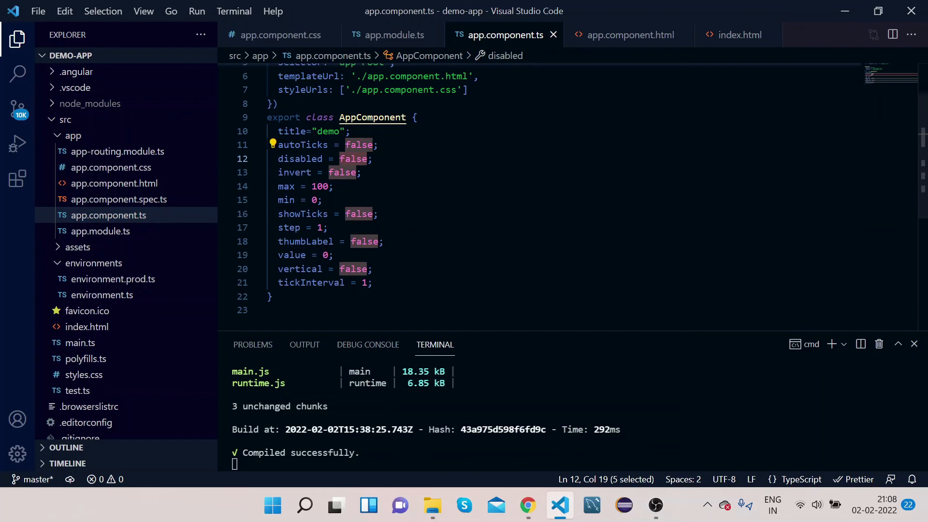
text(tu)
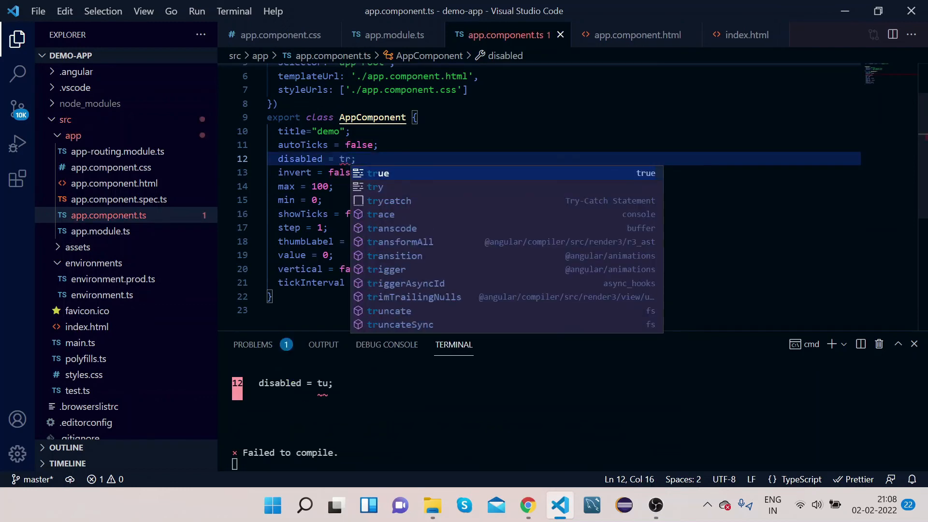
text(ue)
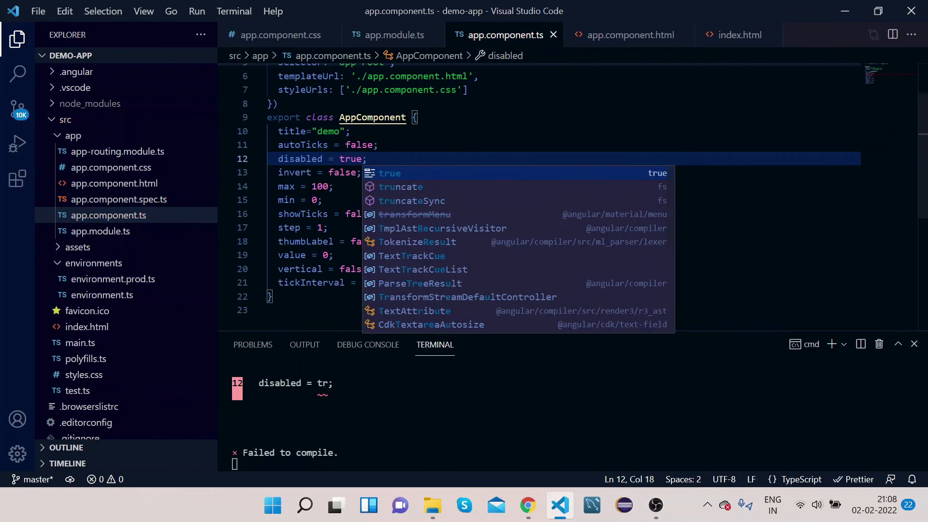
click(528, 505)
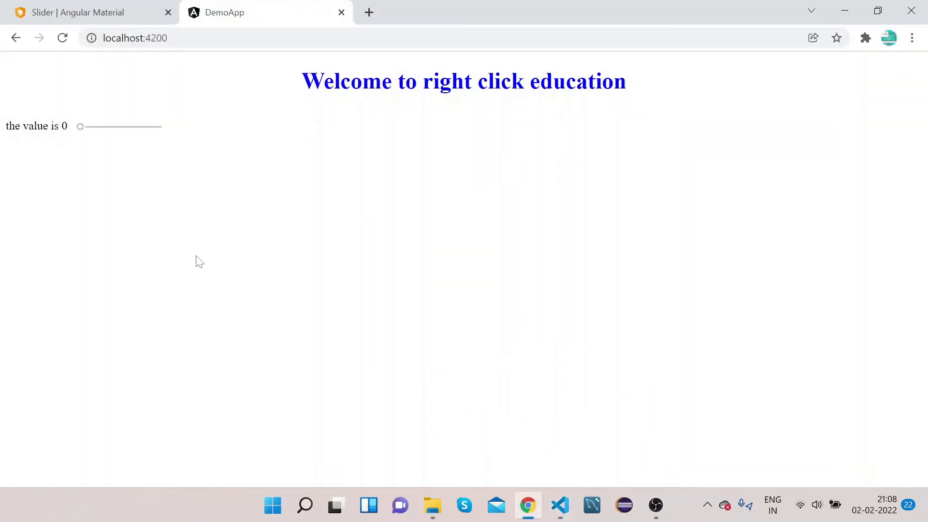
mouse_move(125, 131)
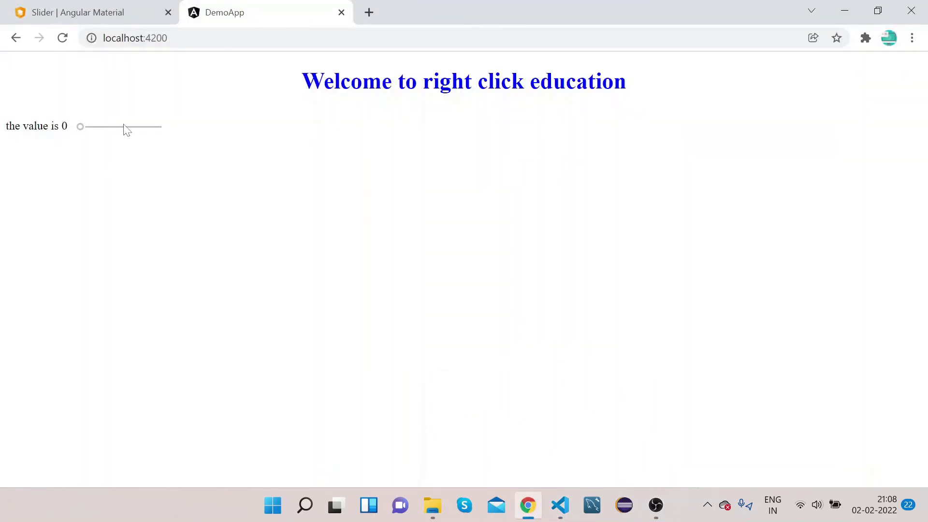
mouse_move(95, 132)
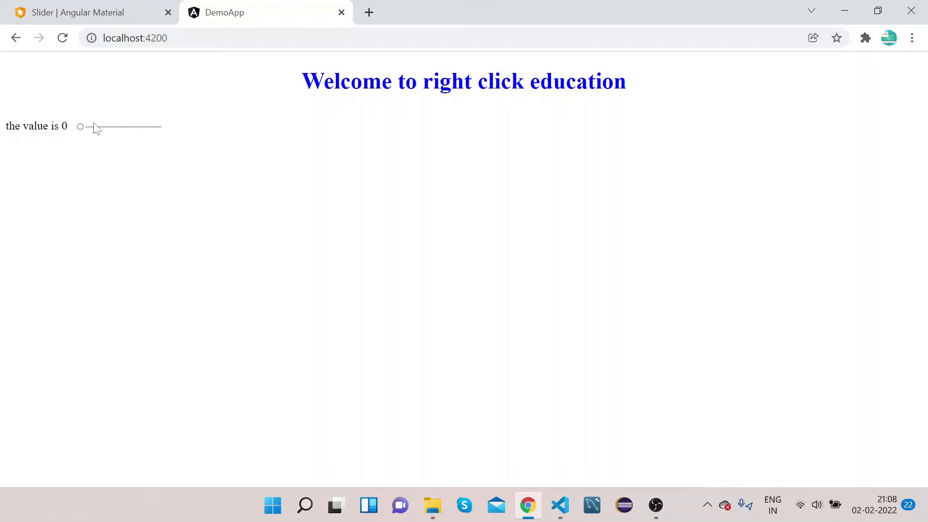
mouse_move(277, 200)
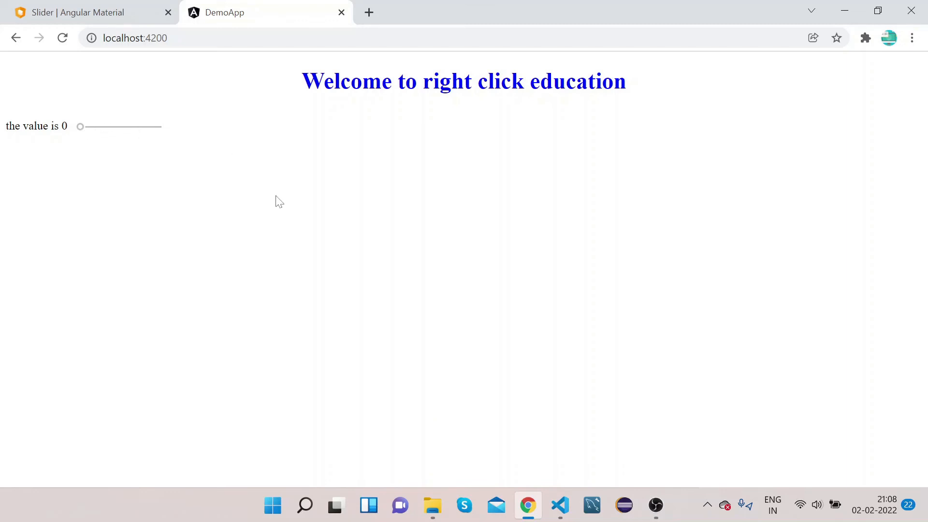
Step: Go back to VS Code after the disabled slider stays fixed at 0
click(560, 505)
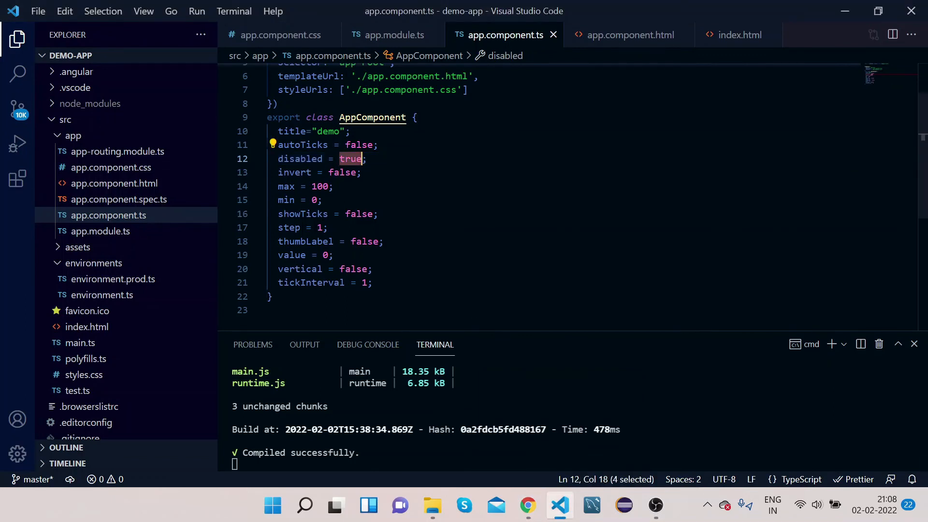
Step: Set disabled to false and min to 20 in app.component.ts, then view the app
text(false)
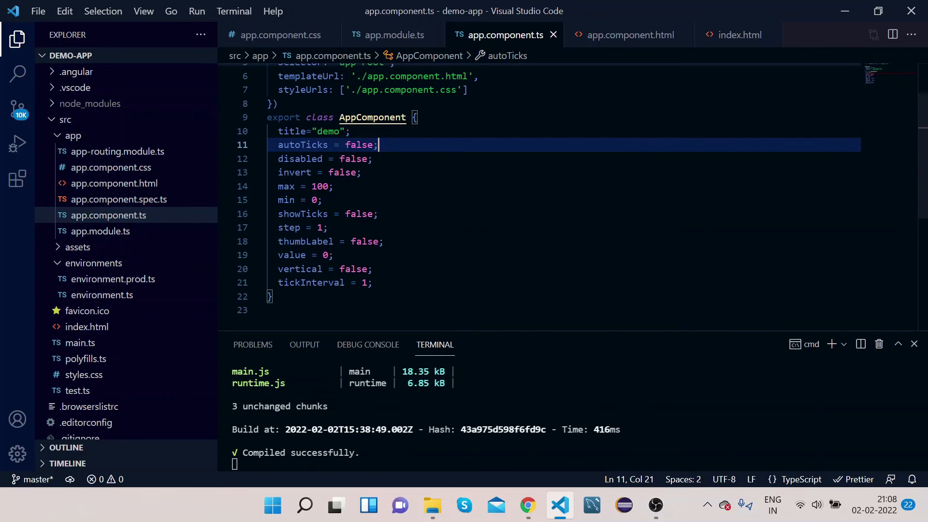
key(Backspace)
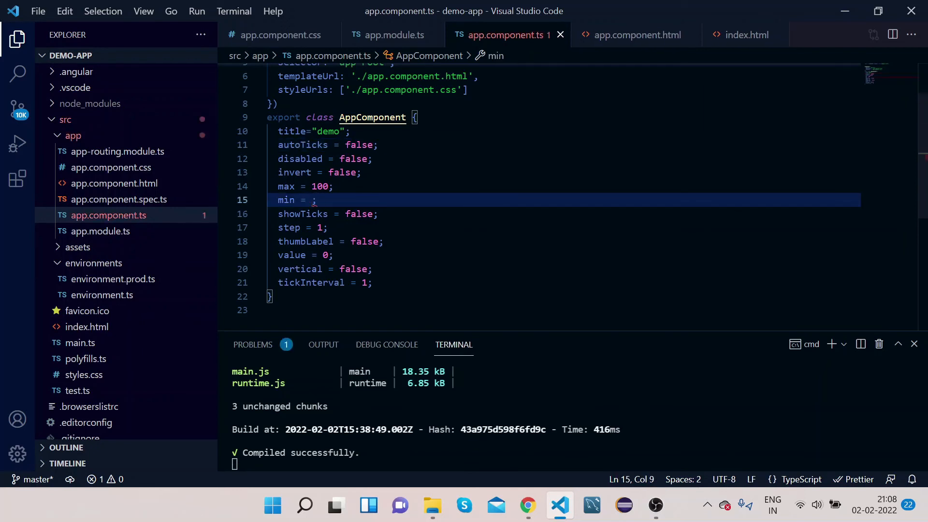
text(20)
click(546, 186)
text(2)
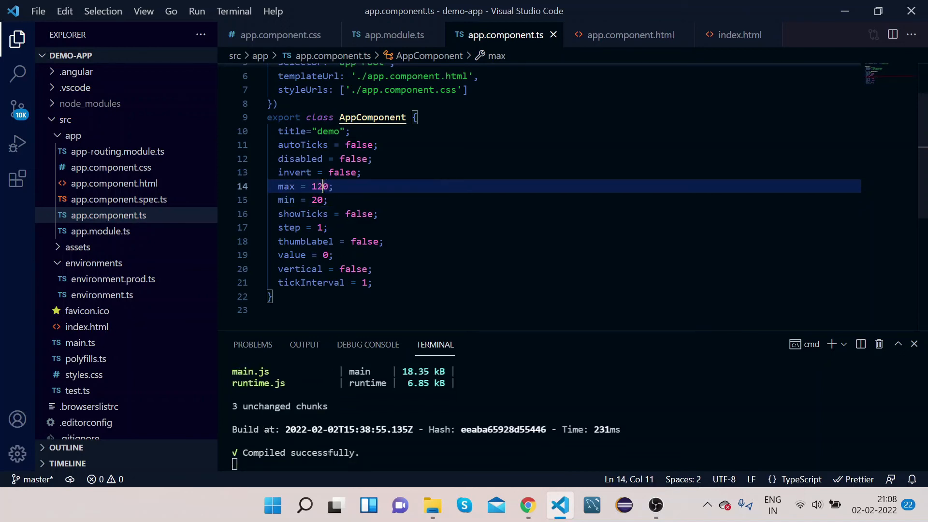
click(528, 504)
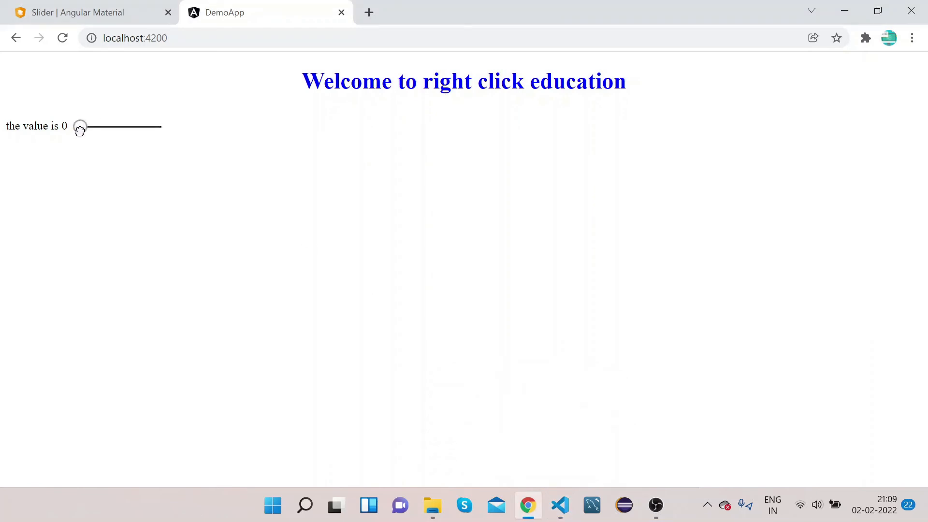
Step: Drag the slider to its maximum 120, back to minimum 20, then settle at 59
drag(79, 126, 97, 127)
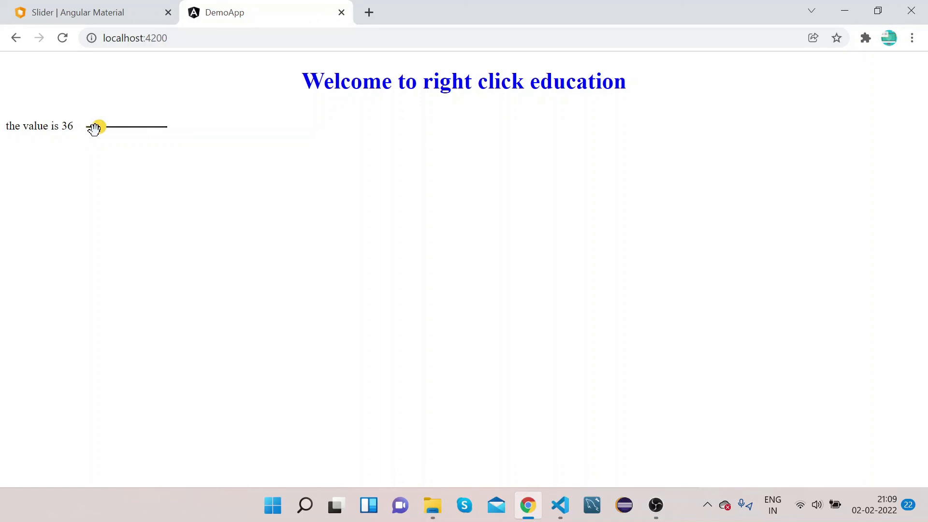
drag(96, 126, 113, 126)
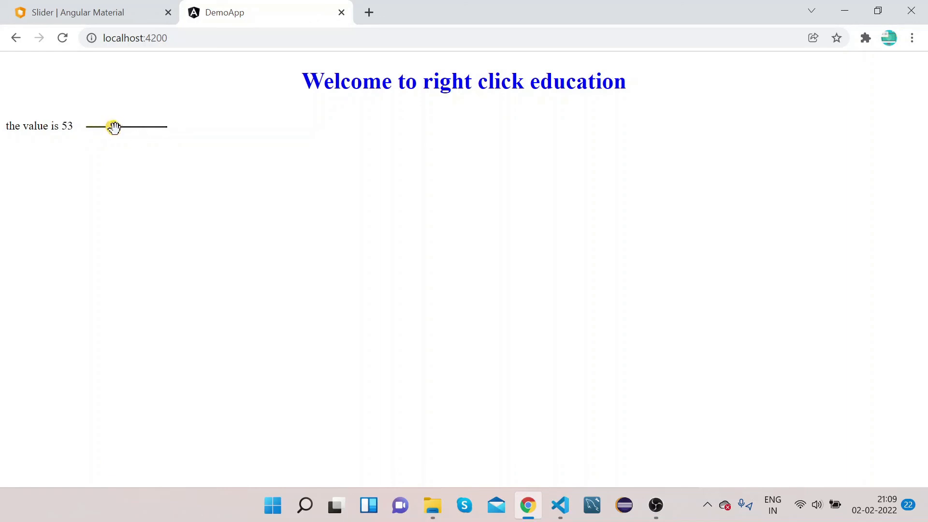
drag(112, 127, 176, 127)
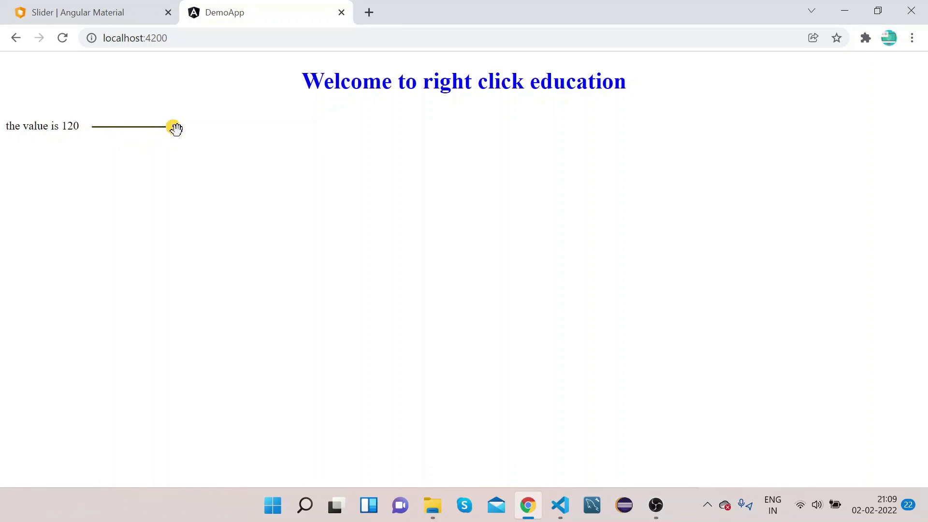
drag(174, 127, 93, 126)
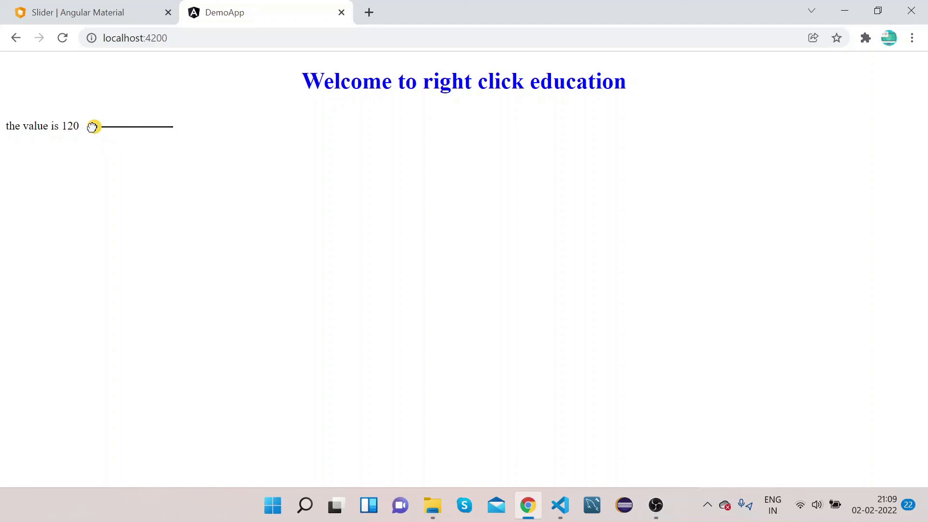
drag(93, 126, 86, 126)
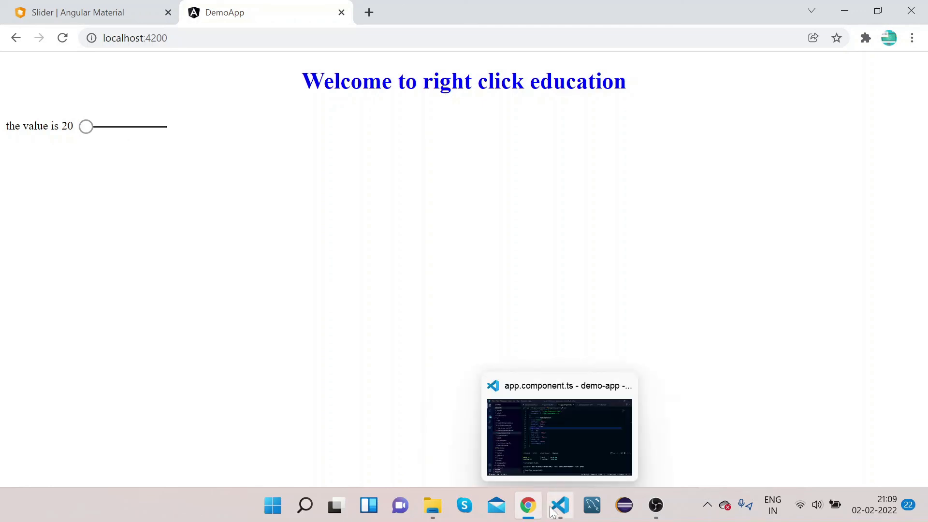
click(559, 504)
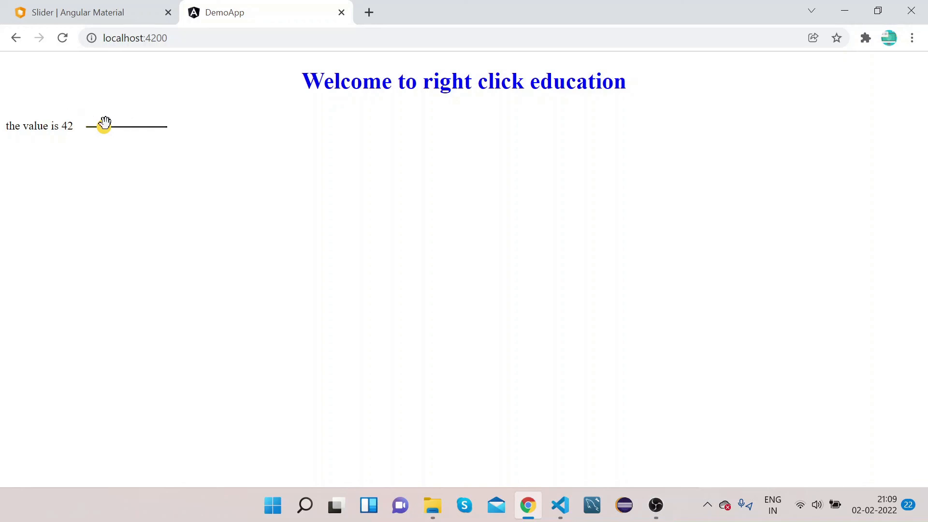
drag(102, 126, 117, 127)
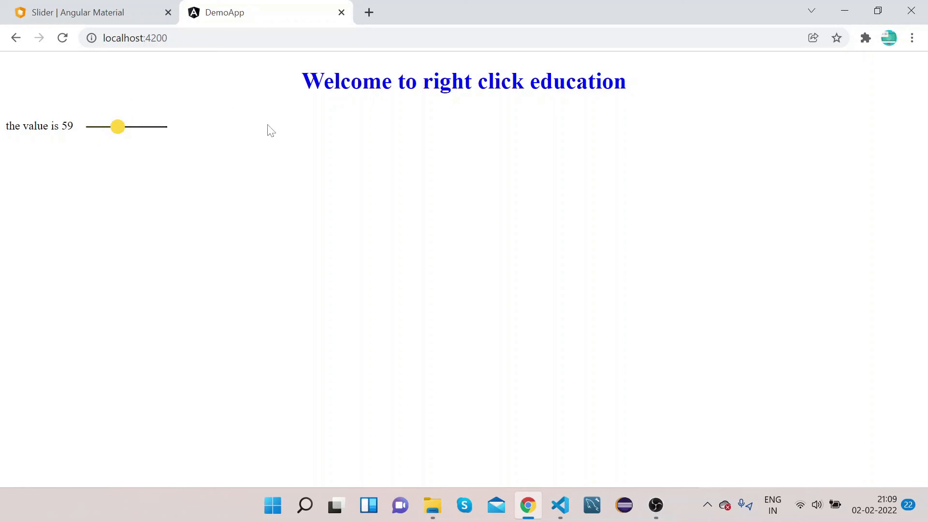
mouse_move(310, 153)
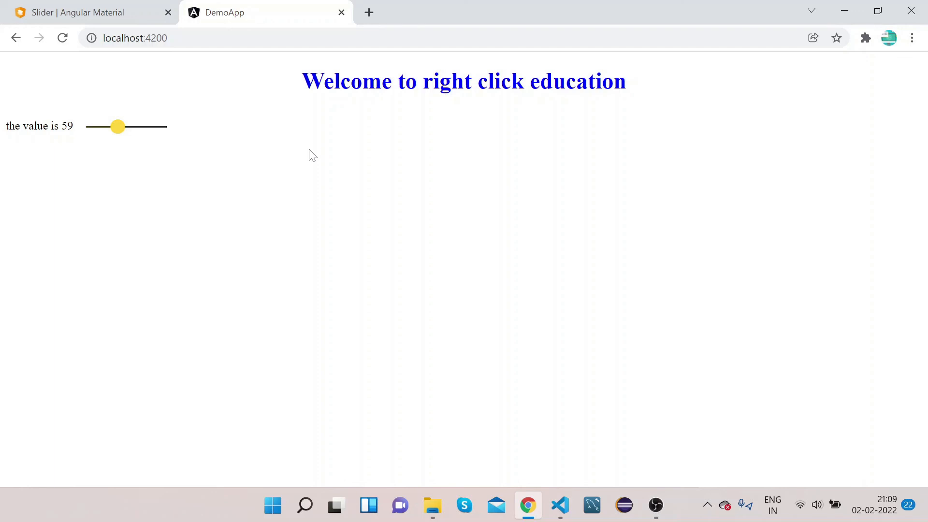